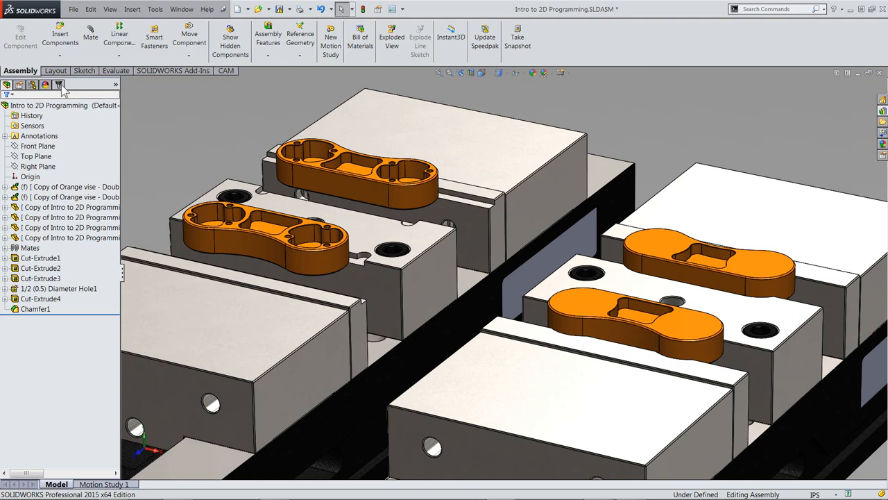
# Start a trial machining job with a stock box preview, then cancel it
pyautogui.click(226, 70)
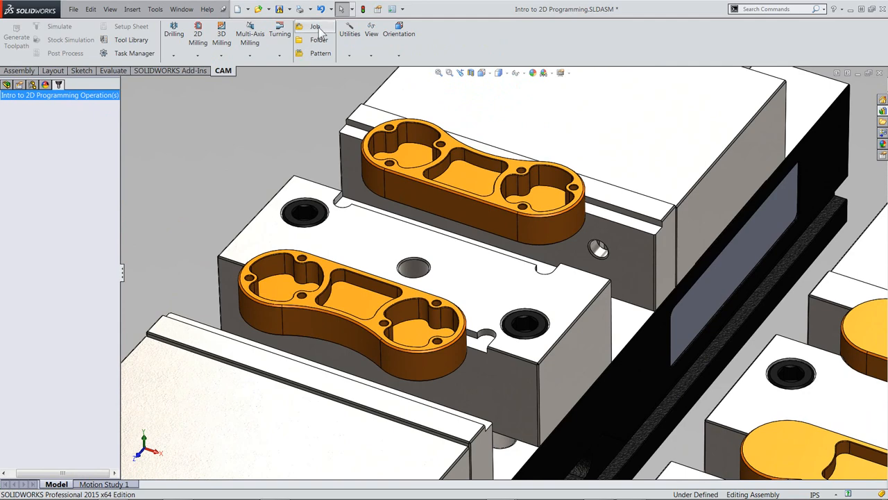
pyautogui.click(312, 27)
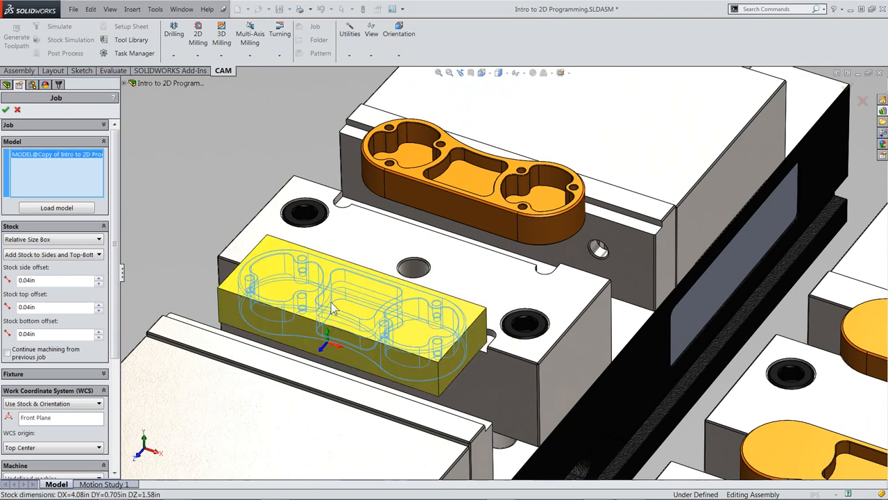
pyautogui.moveTo(47, 428)
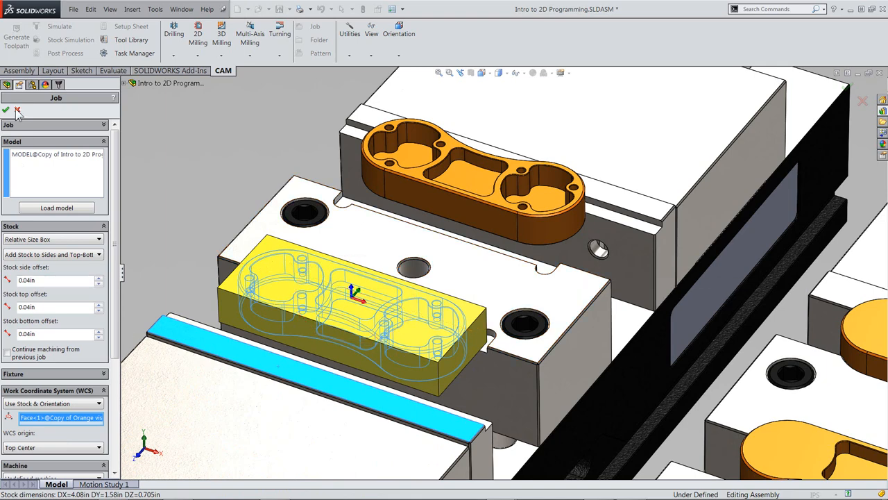
pyautogui.click(7, 109)
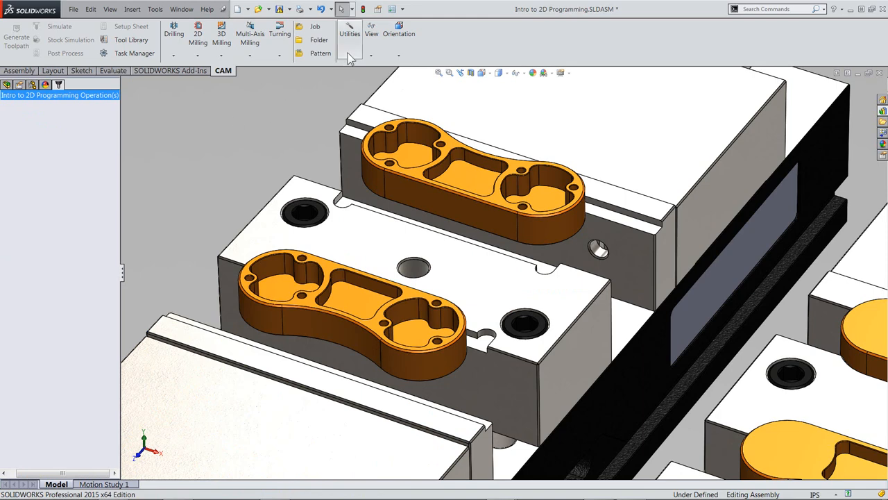
pyautogui.click(349, 33)
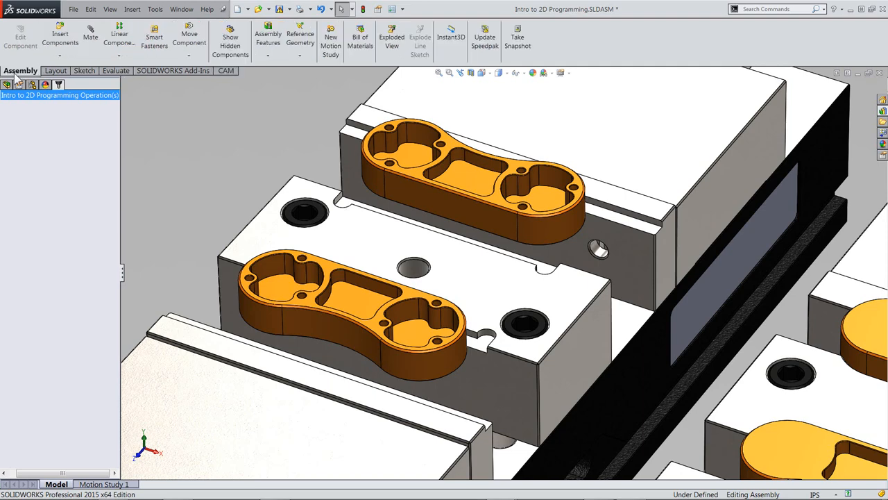
pyautogui.moveTo(256, 96)
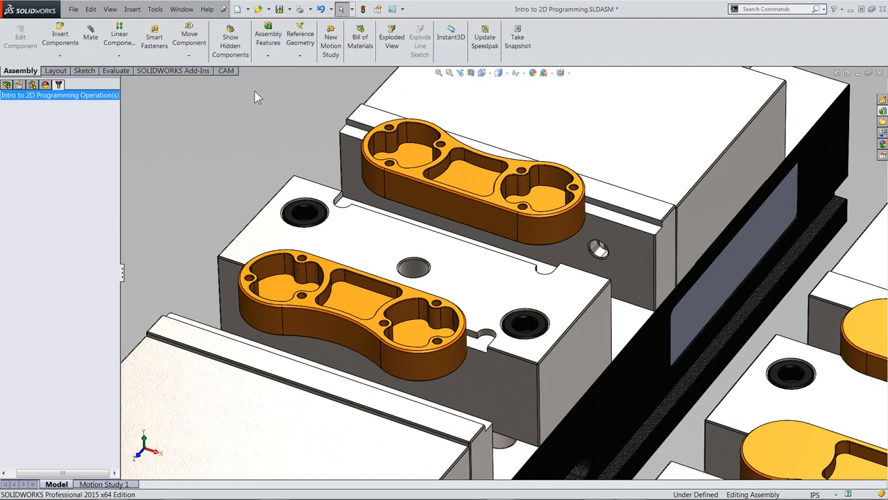
pyautogui.click(299, 35)
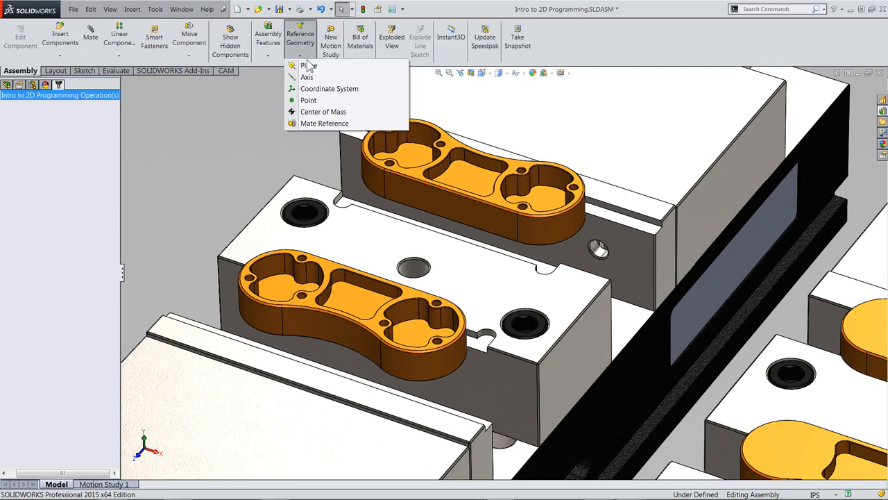
pyautogui.moveTo(330, 88)
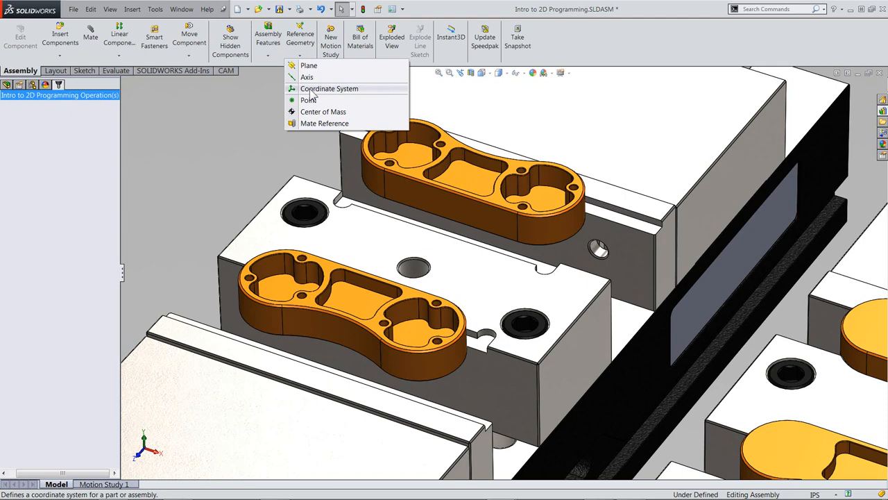
pyautogui.click(329, 88)
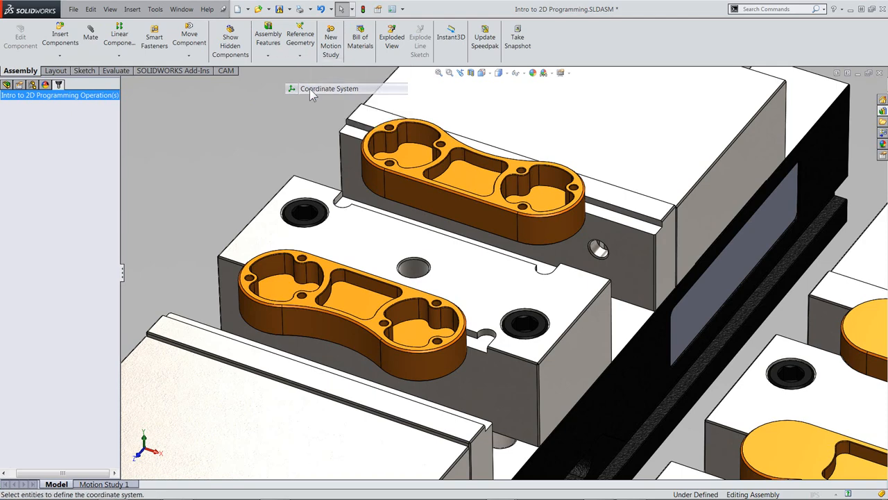
pyautogui.click(328, 88)
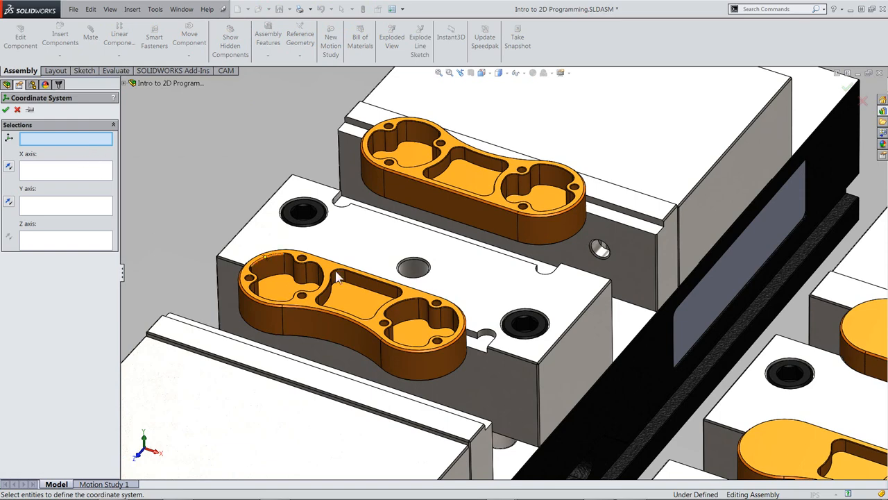
pyautogui.click(223, 70)
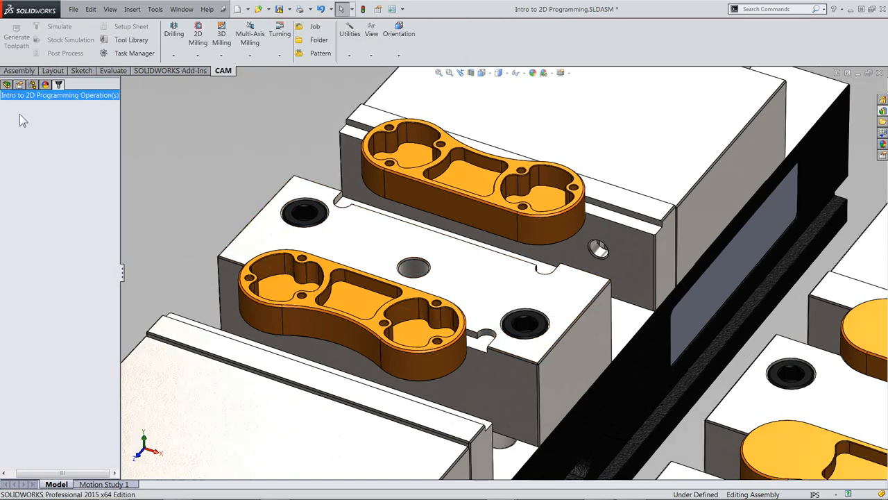
# Expand 1/2 (0.5) Diameter Hole1 in the feature tree to reveal Sketch5 and Sketch4
pyautogui.click(8, 85)
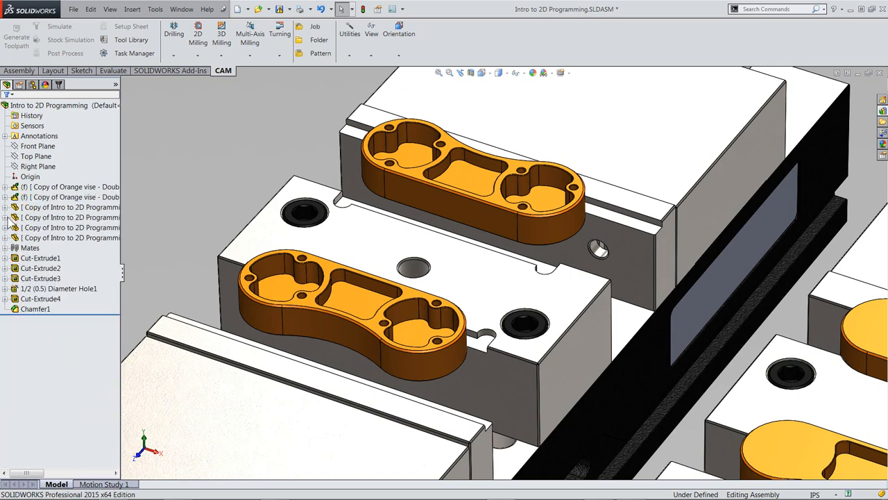
pyautogui.click(56, 288)
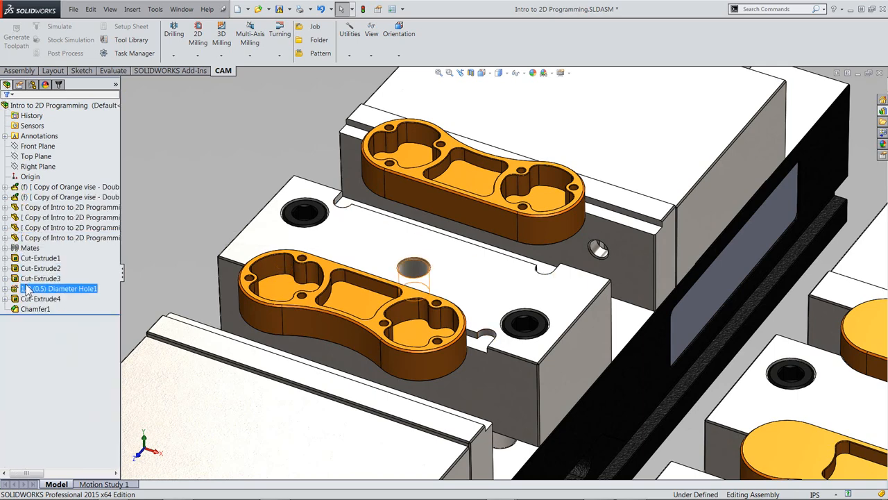
pyautogui.click(59, 288)
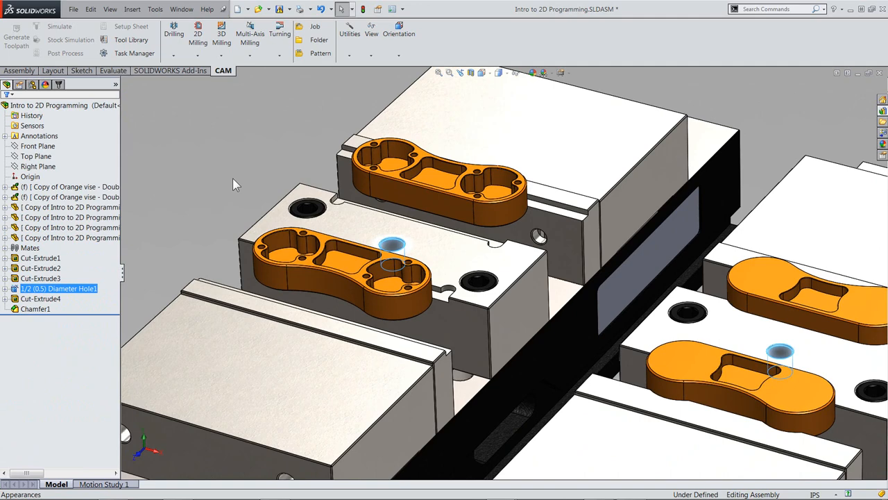
pyautogui.click(8, 288)
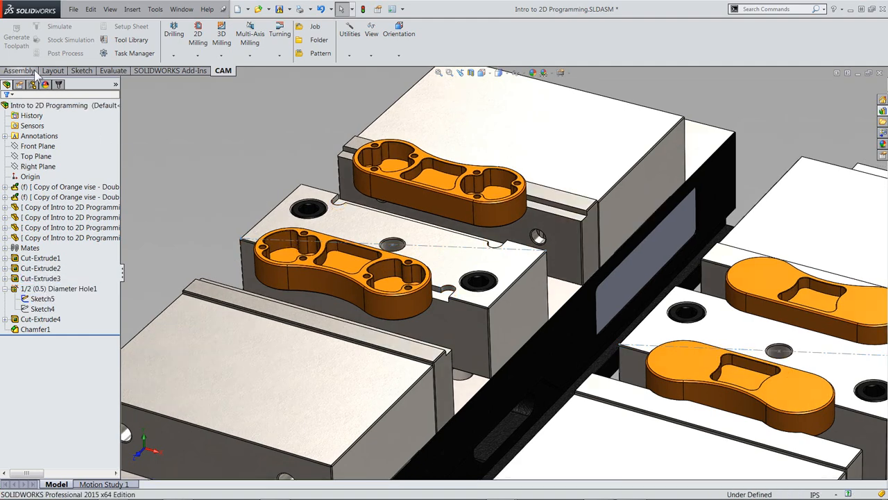
# Add a coordinate system at Point1@Sketch5 on the left vise with its Z axis set
pyautogui.click(300, 38)
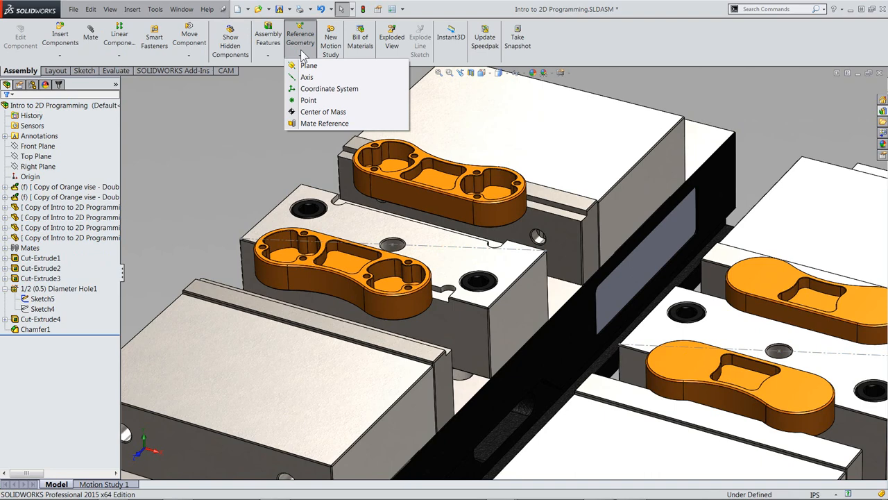
pyautogui.click(329, 88)
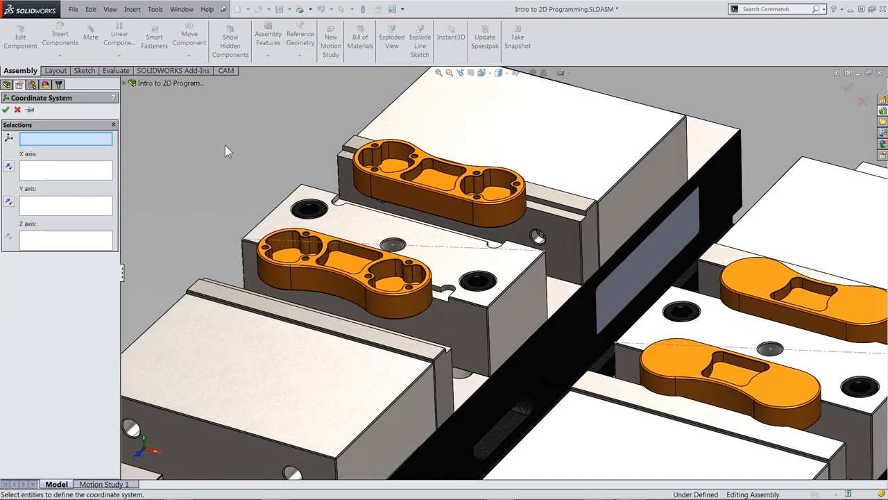
pyautogui.moveTo(392, 250)
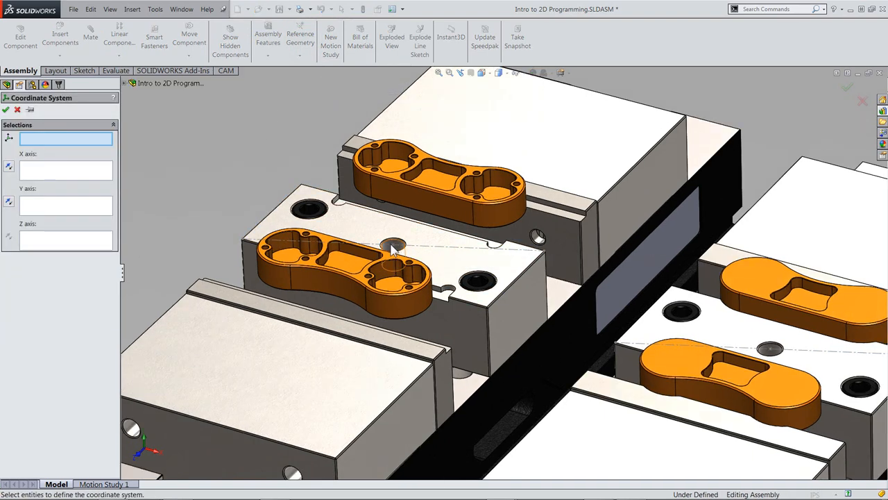
pyautogui.click(390, 249)
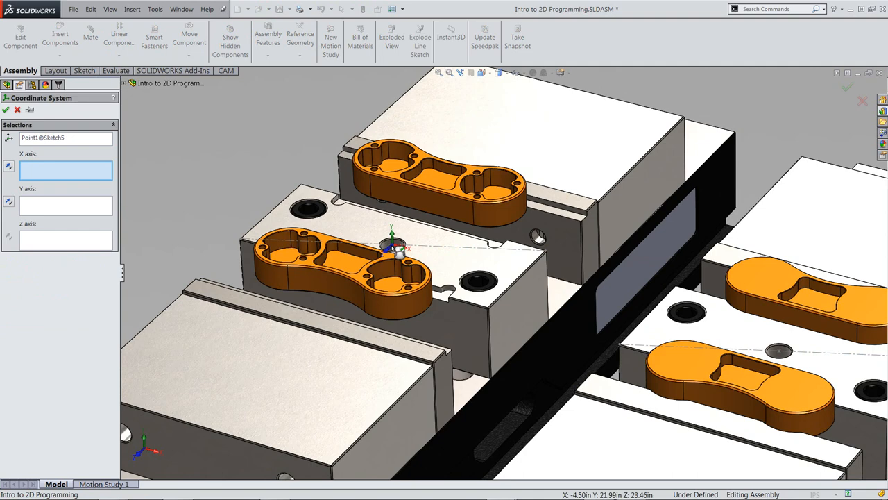
pyautogui.click(66, 239)
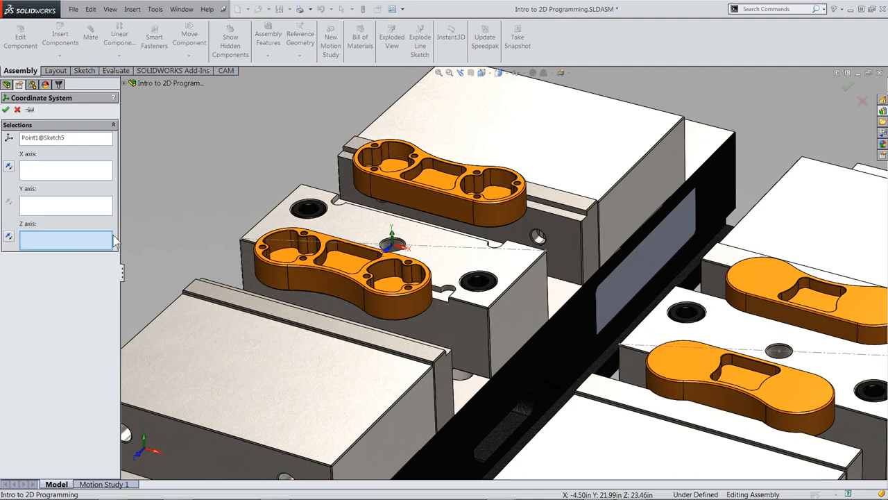
pyautogui.click(438, 271)
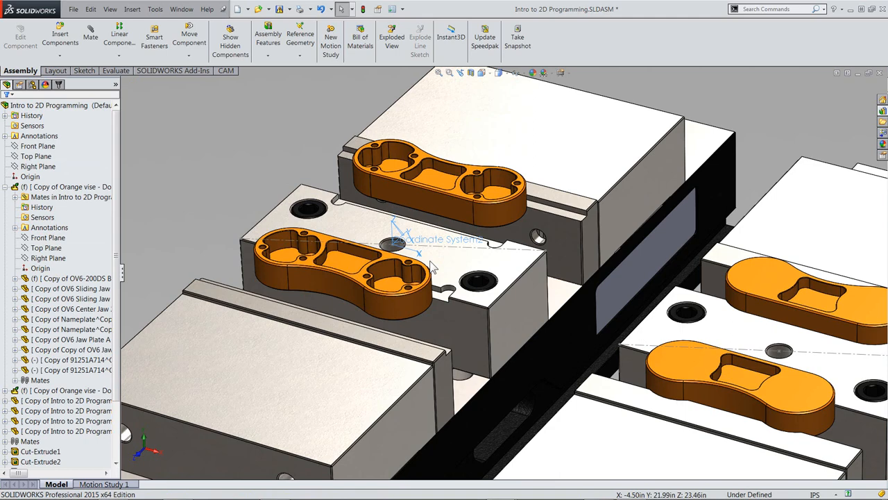
# Repeat the coordinate system on the right vise and return to the CAM workspace
pyautogui.rightClick(417, 253)
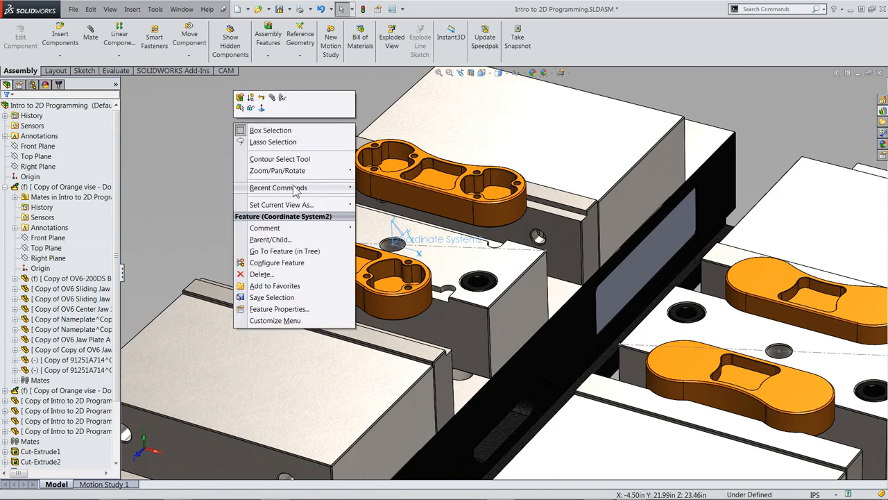
pyautogui.click(277, 262)
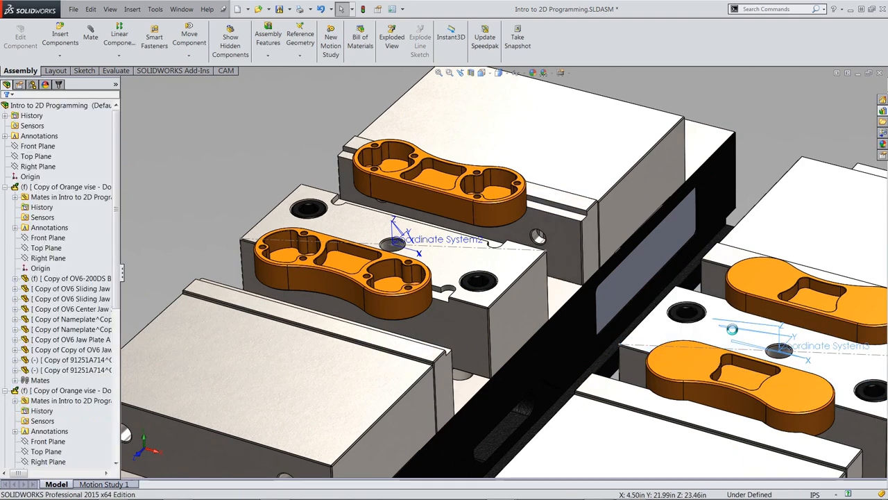
pyautogui.click(223, 70)
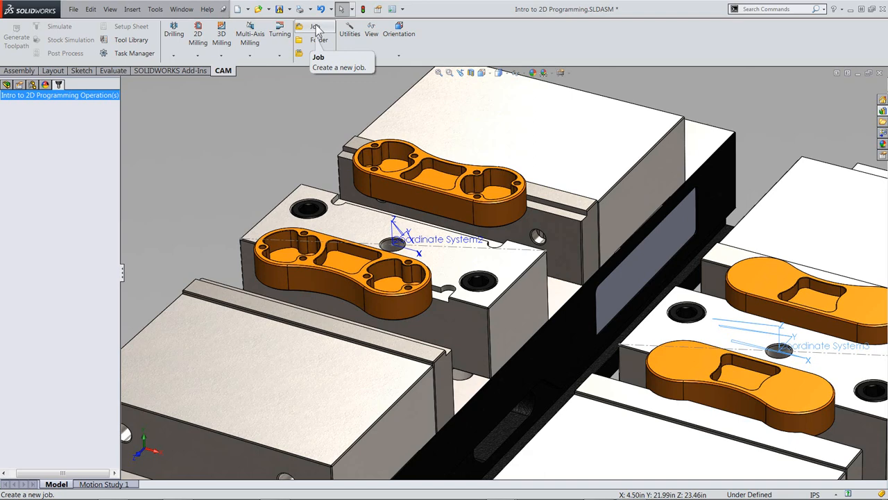
# Create a machining job with Coordinate System2 as its work coordinate system
pyautogui.click(313, 28)
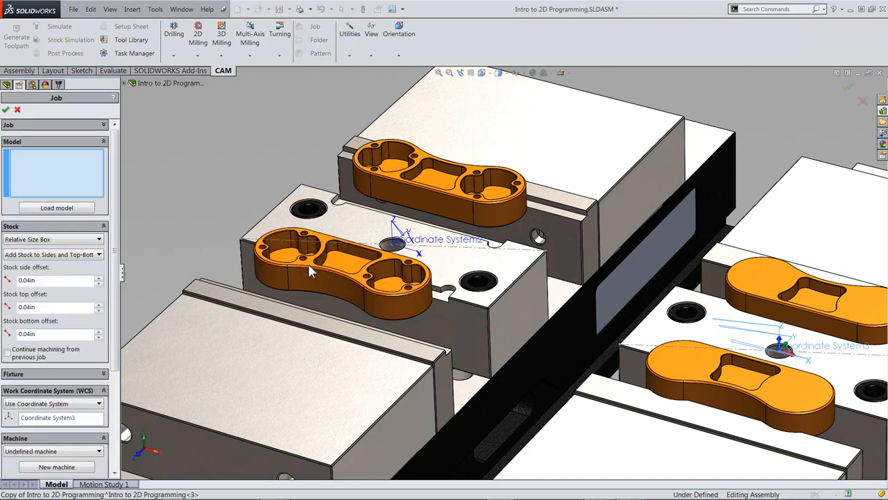
pyautogui.moveTo(292, 270)
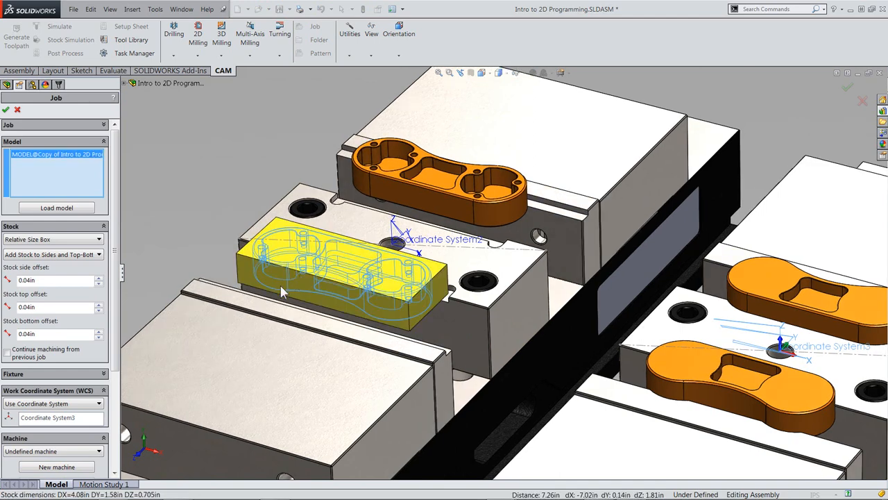
pyautogui.moveTo(63, 418)
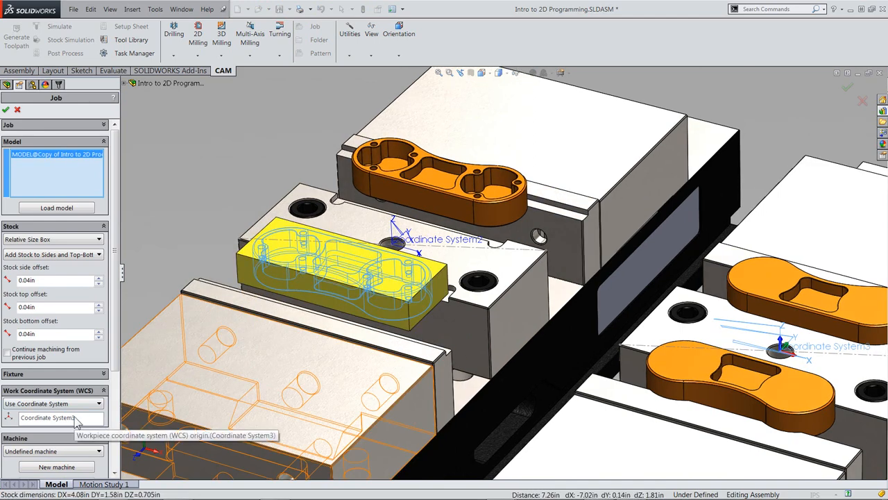
pyautogui.click(55, 419)
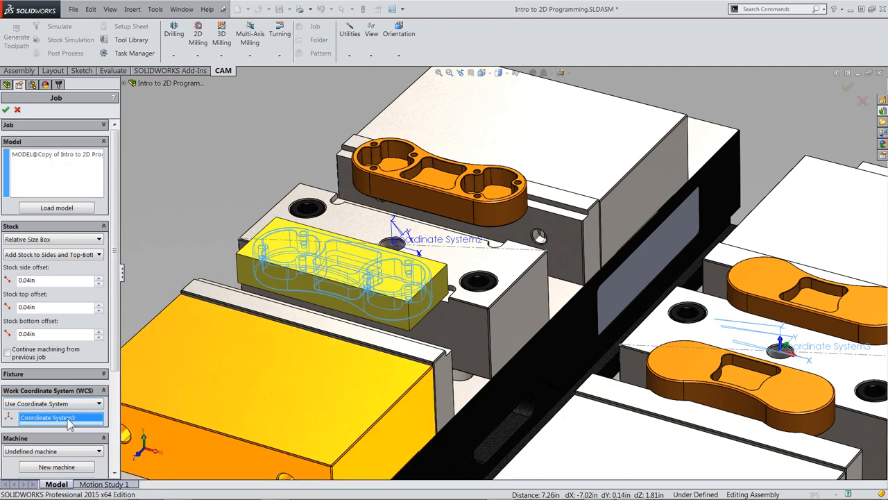
pyautogui.rightClick(68, 419)
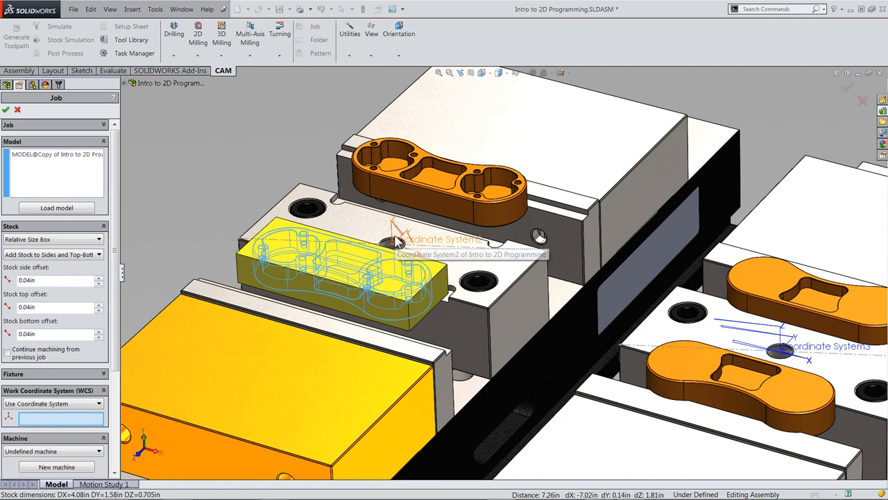
pyautogui.click(391, 241)
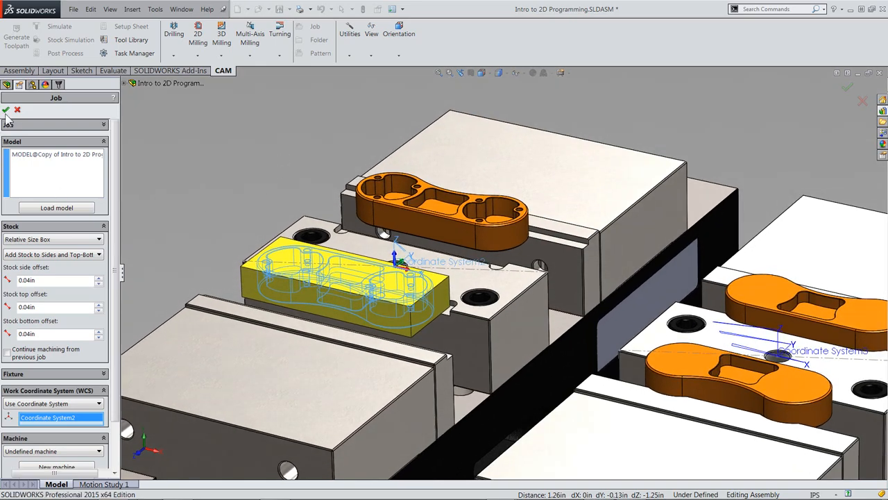
pyautogui.click(5, 111)
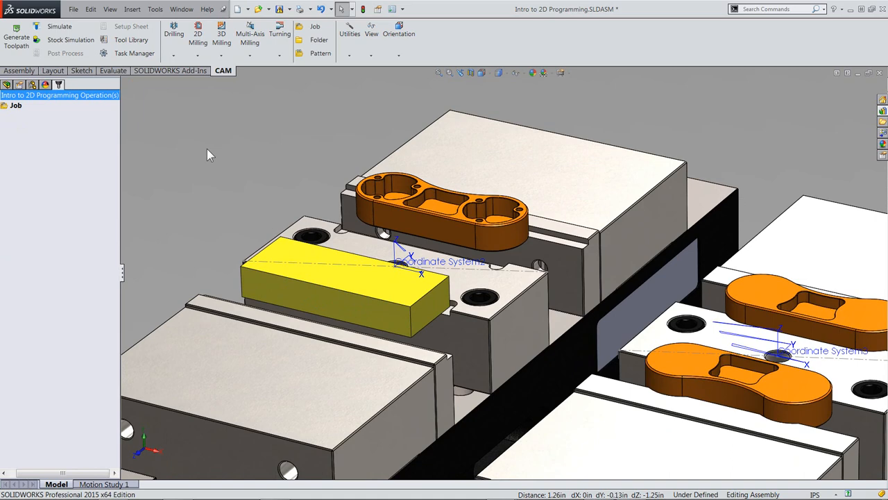
pyautogui.moveTo(198, 34)
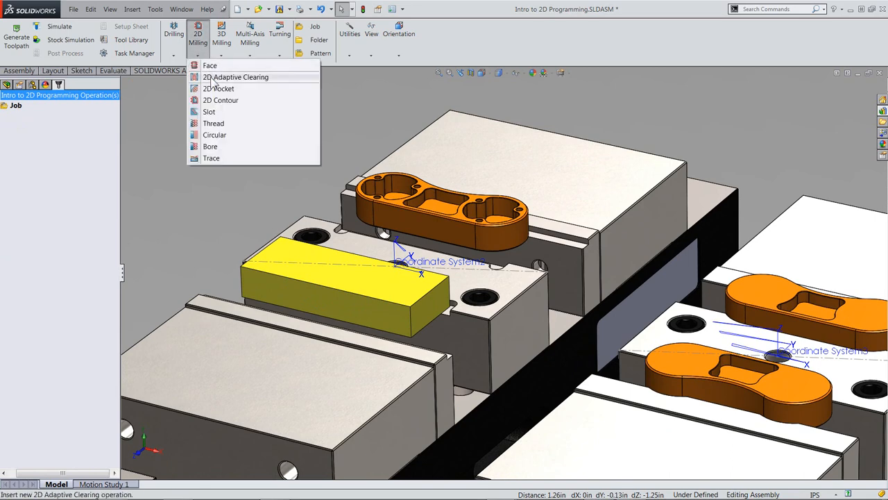
# Add a 2D Adaptive Clearing on the pocket floor using the #2 1/4" flat mill
pyautogui.click(235, 77)
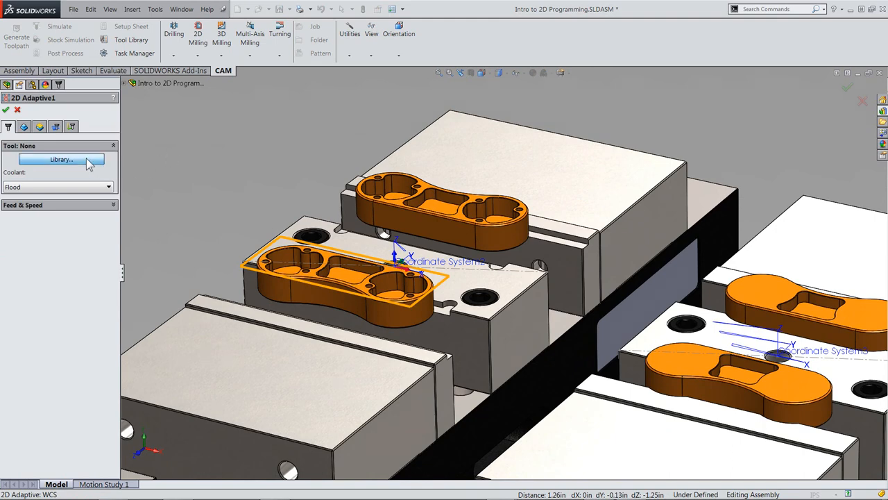
pyautogui.click(68, 160)
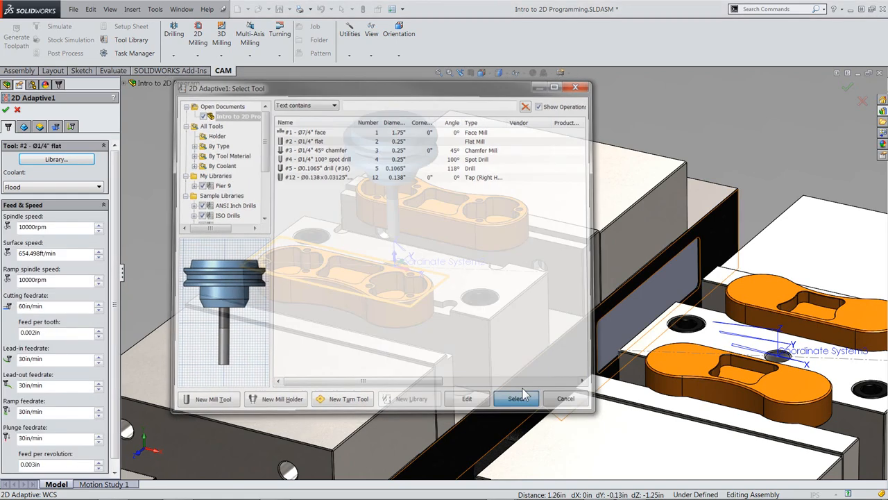
pyautogui.click(516, 399)
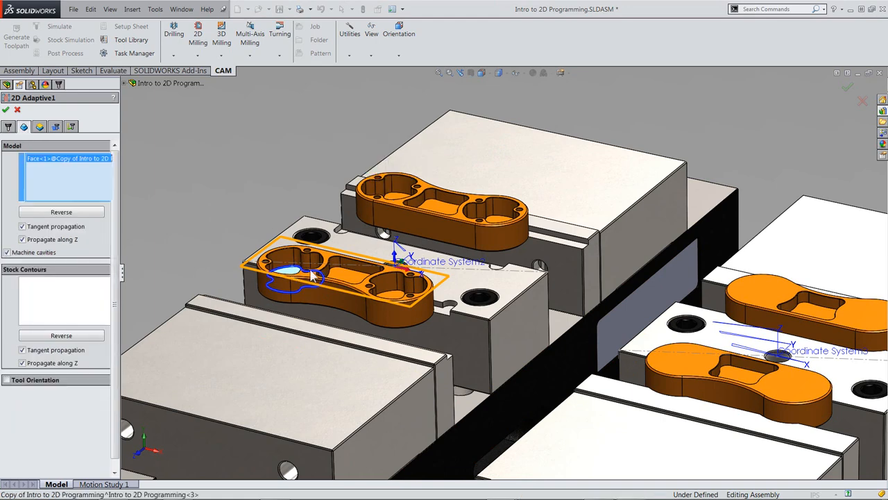
pyautogui.click(399, 305)
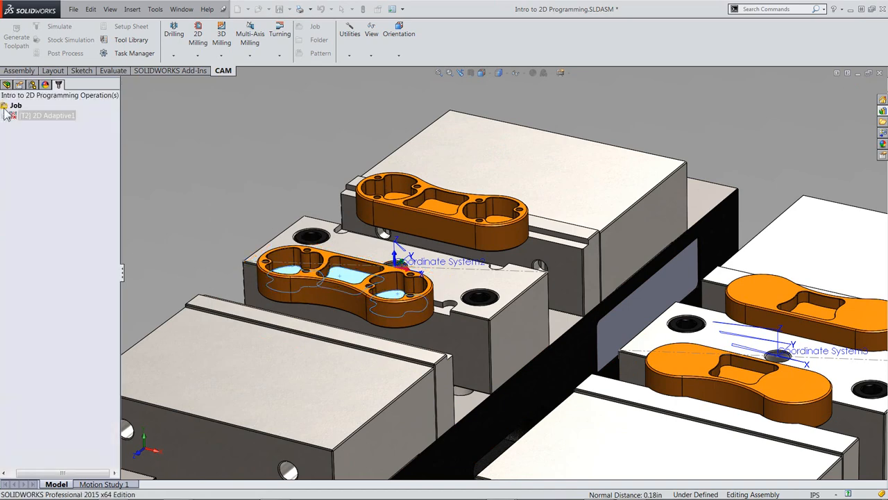
pyautogui.click(50, 115)
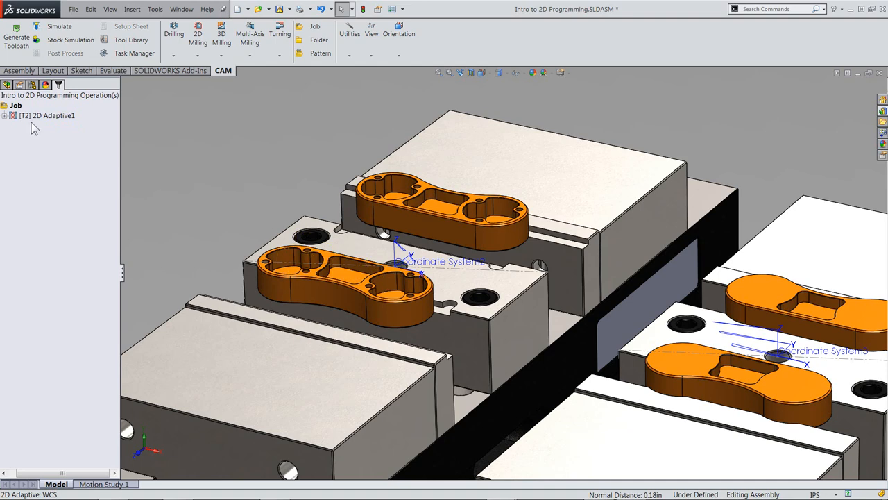
# Pattern 2D Adaptive1 by component onto the second part, then open that part separately
pyautogui.rightClick(47, 115)
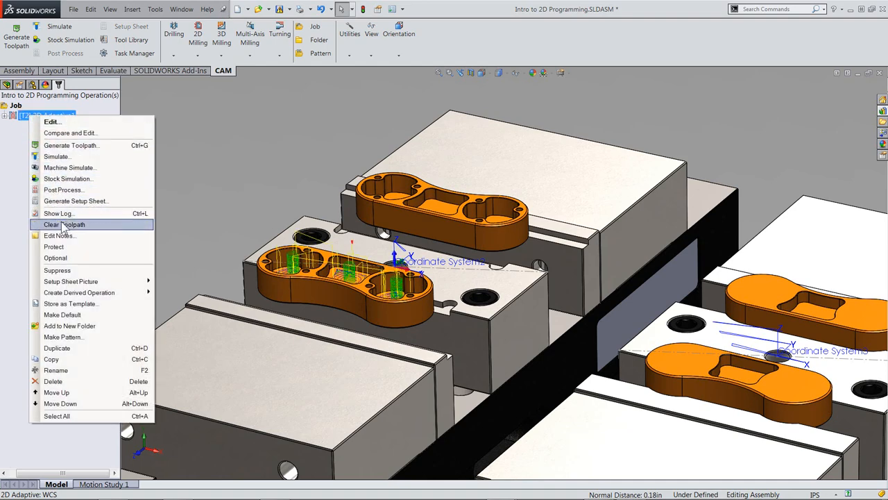
pyautogui.moveTo(70, 303)
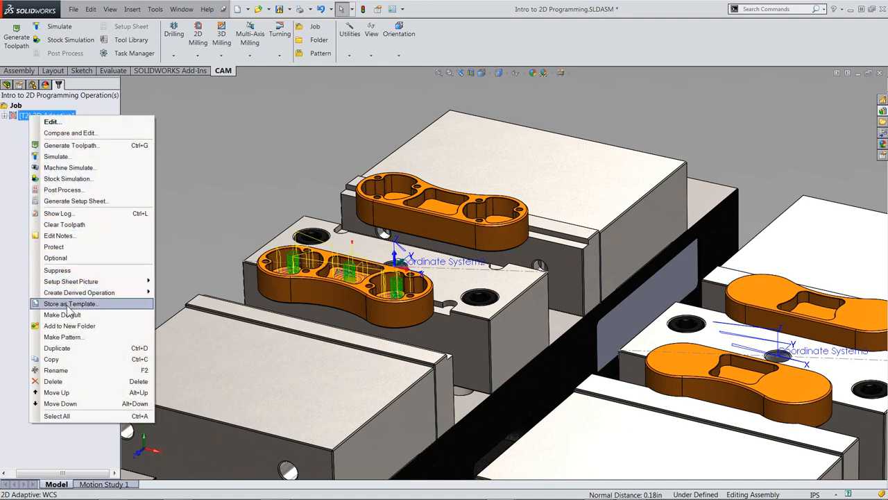
pyautogui.click(63, 337)
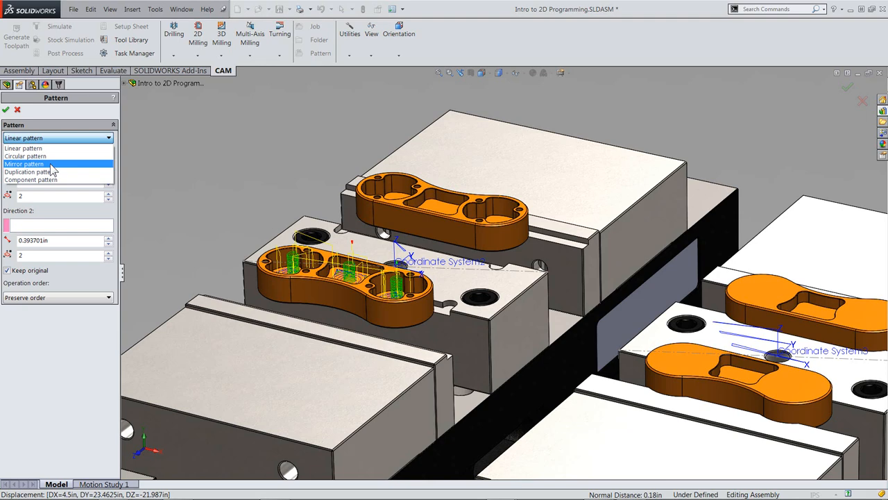
pyautogui.moveTo(52, 179)
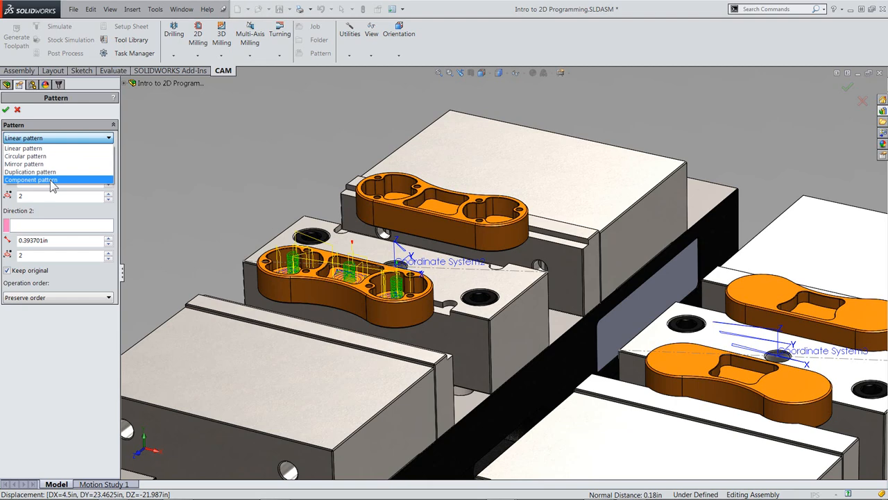
pyautogui.click(30, 180)
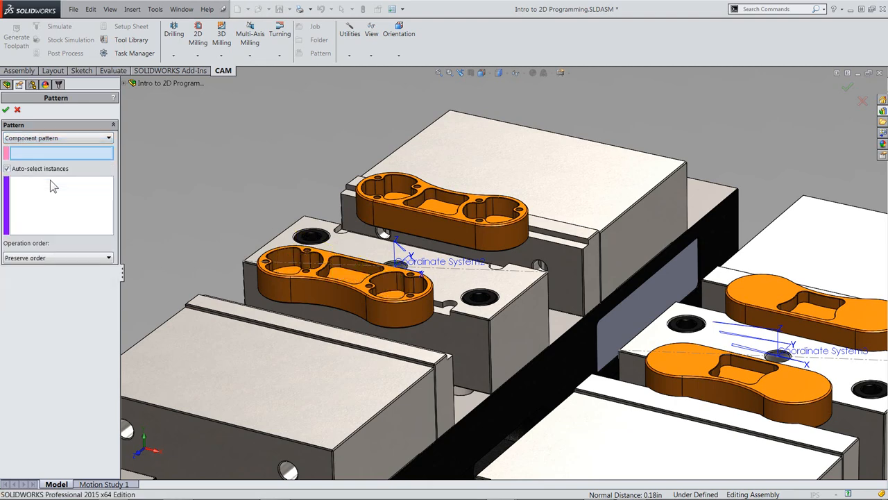
pyautogui.moveTo(47, 158)
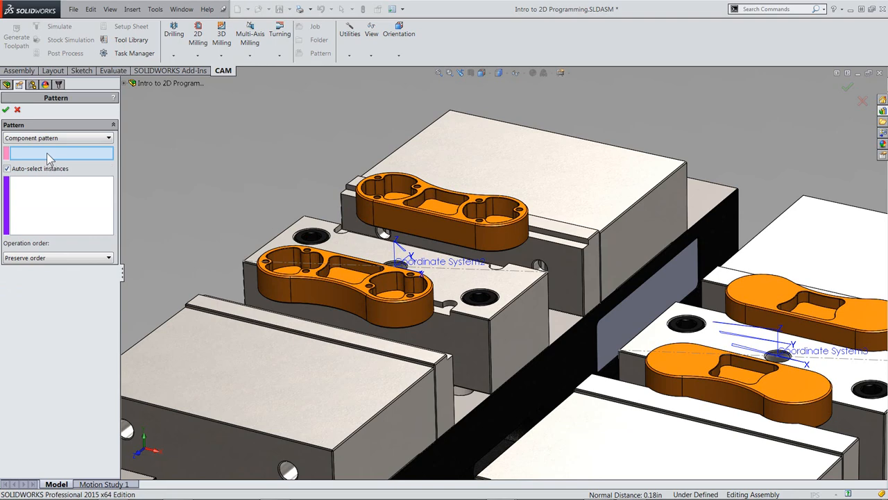
pyautogui.moveTo(351, 299)
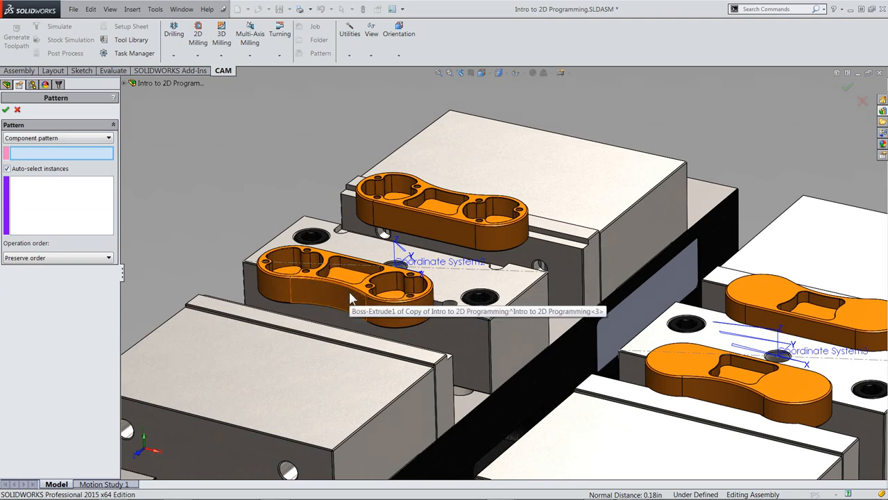
pyautogui.click(350, 295)
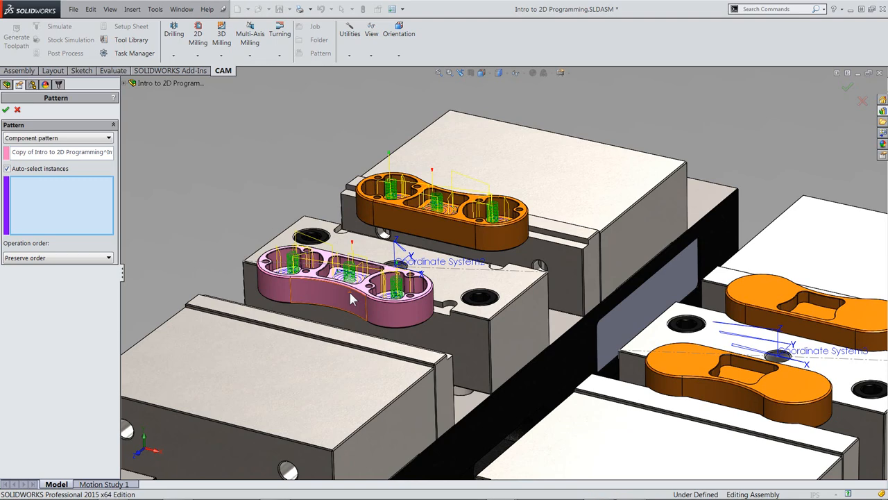
pyautogui.moveTo(296, 291)
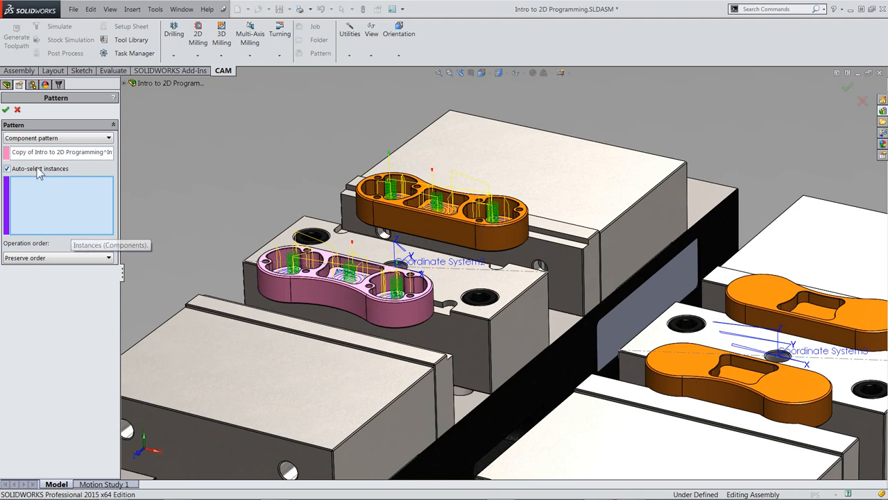
pyautogui.click(10, 169)
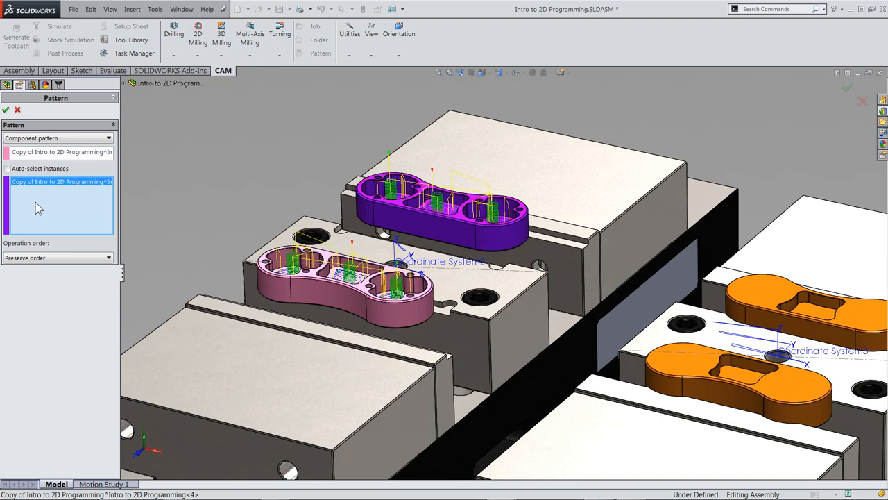
pyautogui.click(7, 111)
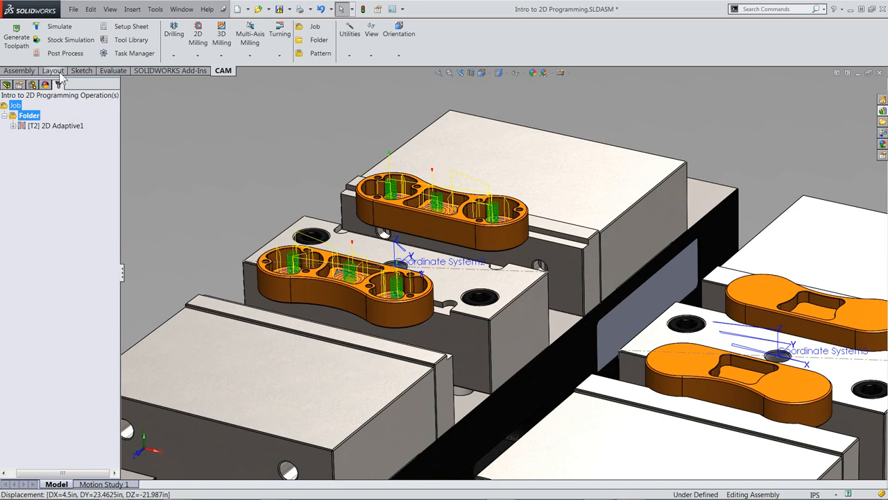
pyautogui.click(55, 29)
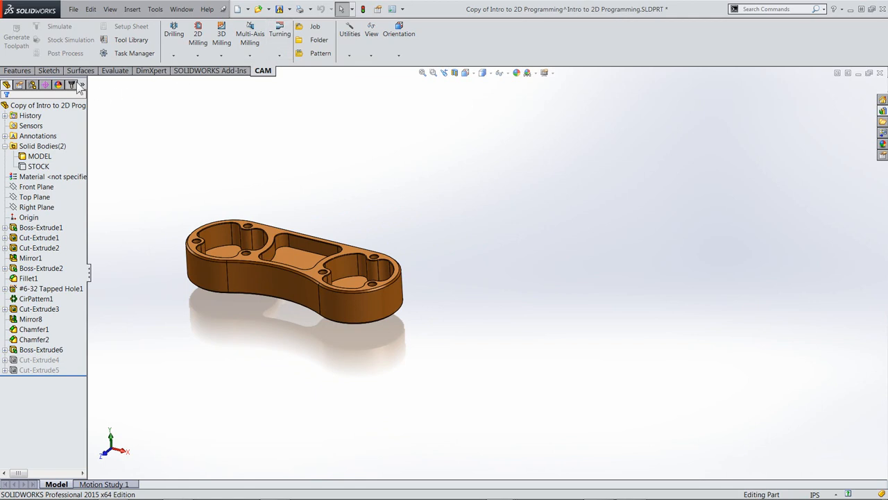
# Start a new machining job on the separately opened part
pyautogui.click(314, 29)
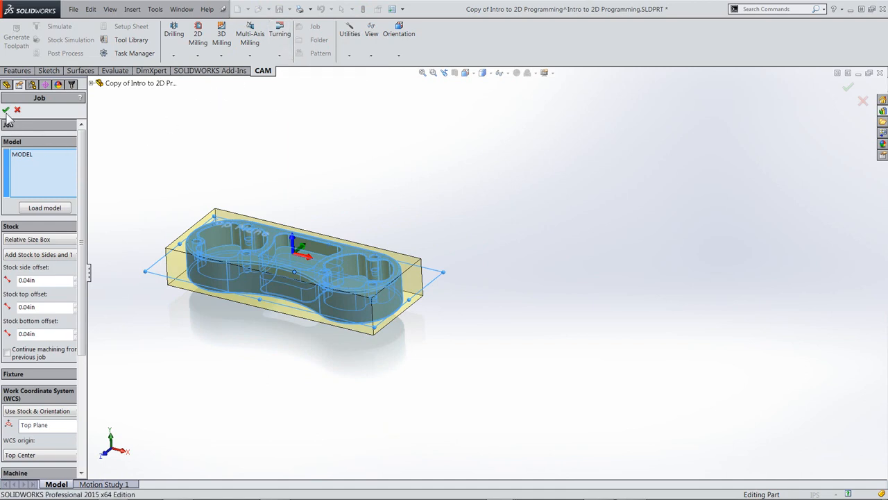
# Accept the part's job and add a 2D Adaptive using the Tutorial (Inch) #4 1/4" flat mill
pyautogui.click(6, 111)
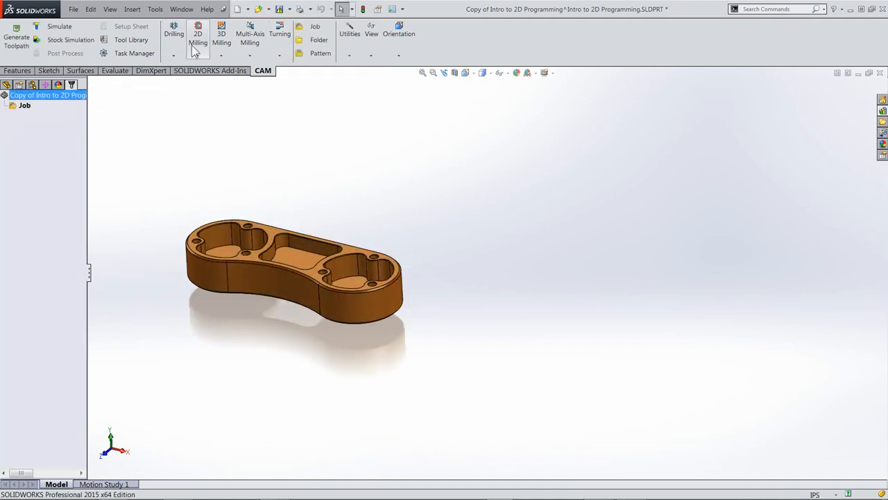
pyautogui.click(198, 35)
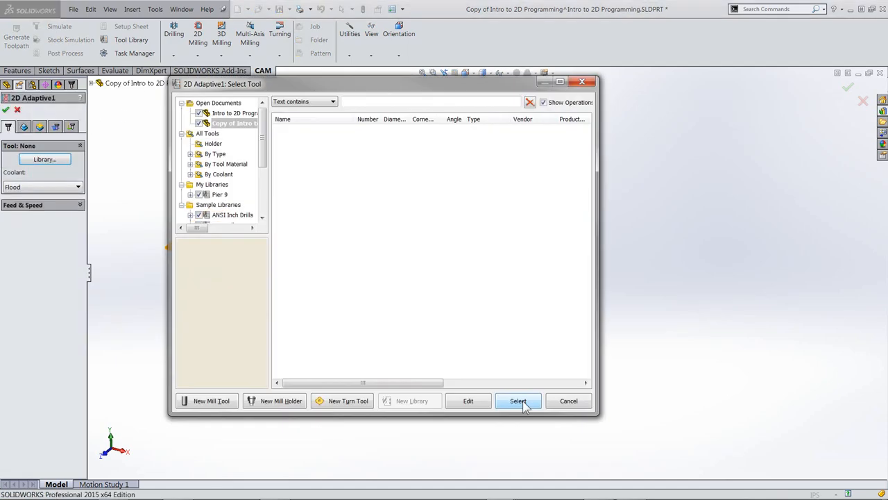
pyautogui.scroll(-3)
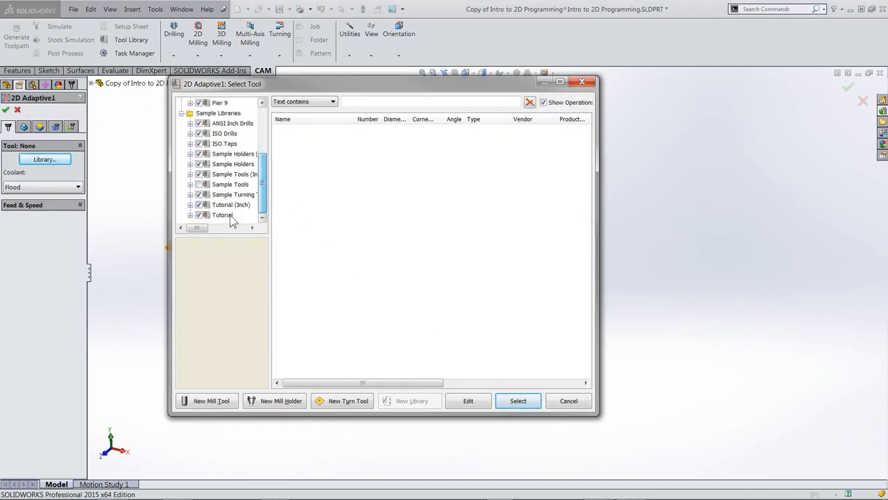
pyautogui.click(230, 204)
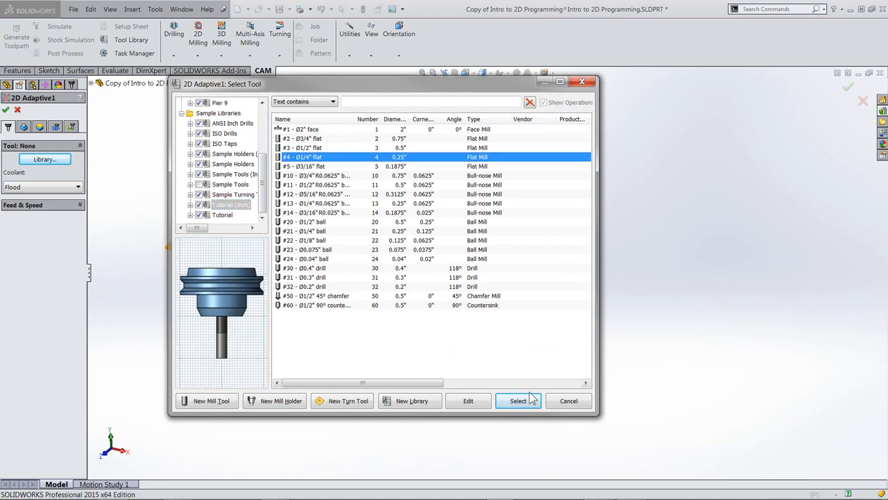
pyautogui.click(518, 400)
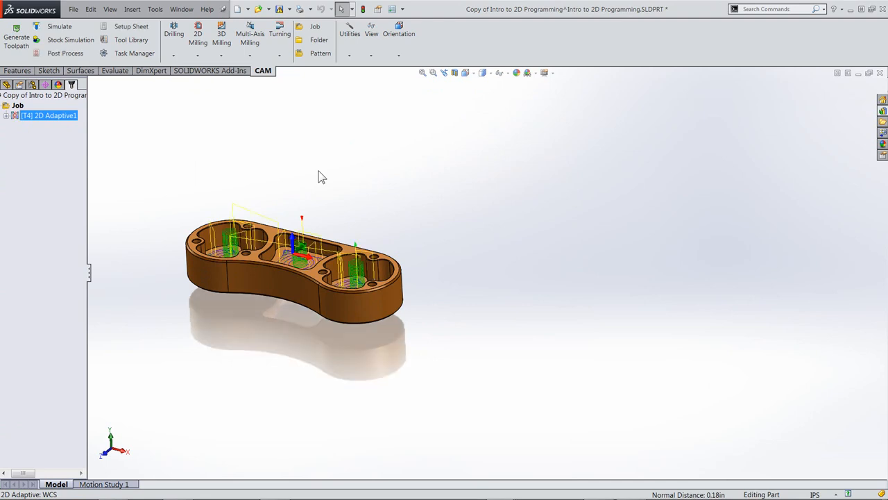
pyautogui.moveTo(117, 129)
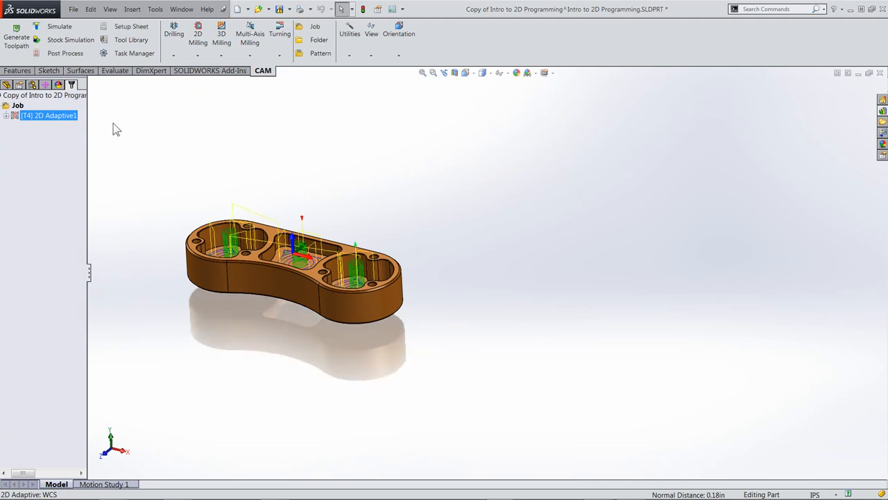
# Edit the job's post-processing to use multiple WCS offsets with a count of 3
pyautogui.rightClick(17, 104)
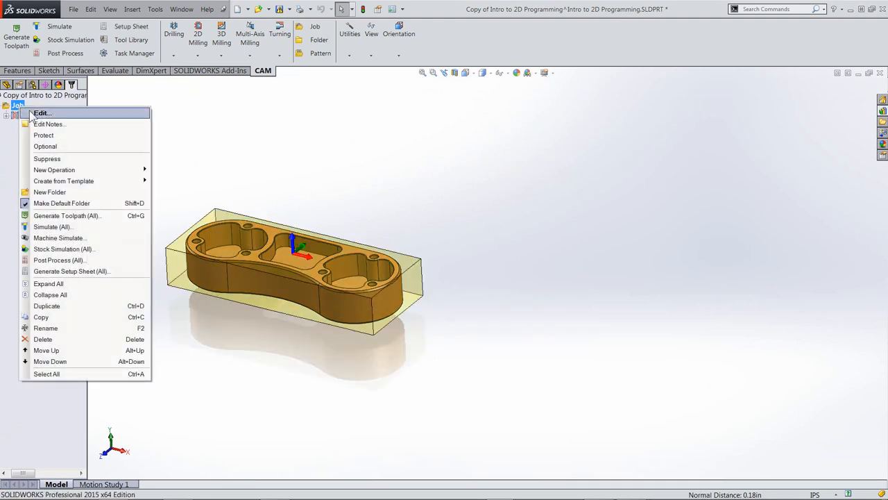
pyautogui.click(44, 113)
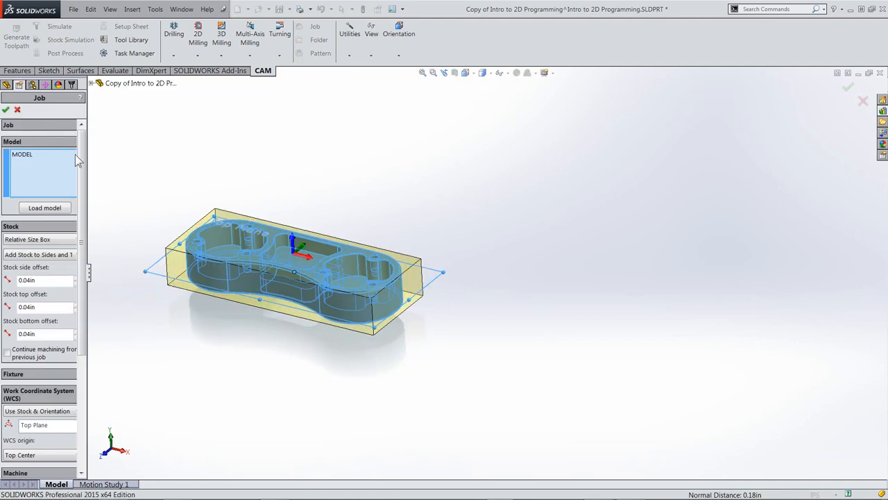
pyautogui.scroll(-3)
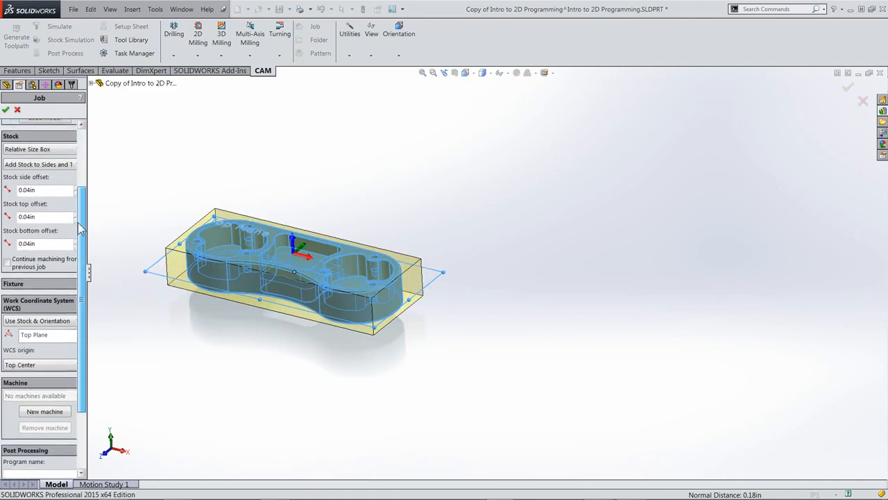
pyautogui.scroll(-3)
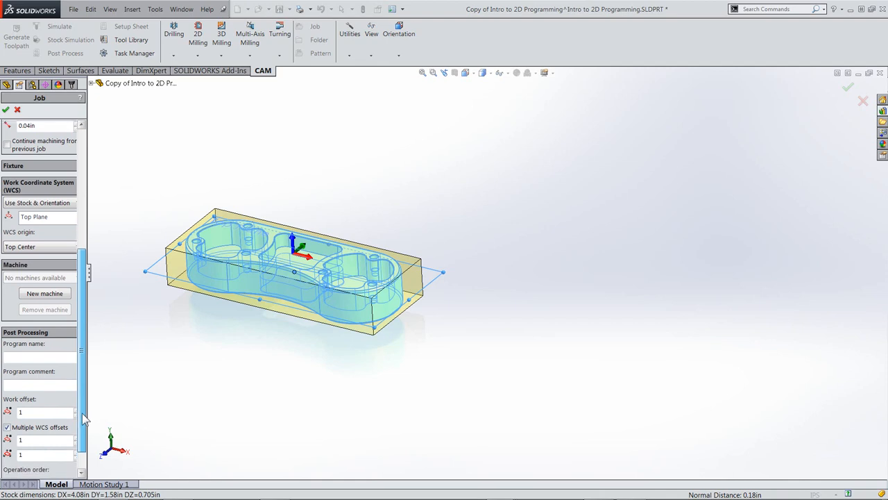
pyautogui.scroll(-3)
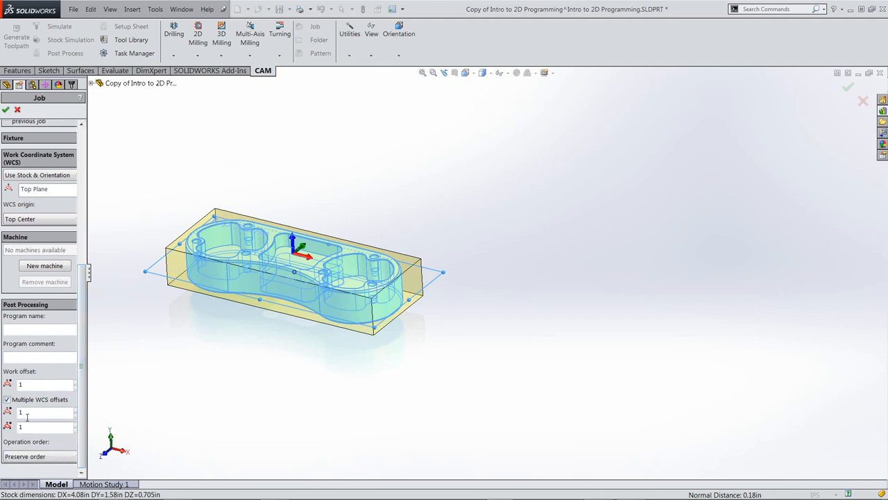
pyautogui.moveTo(11, 424)
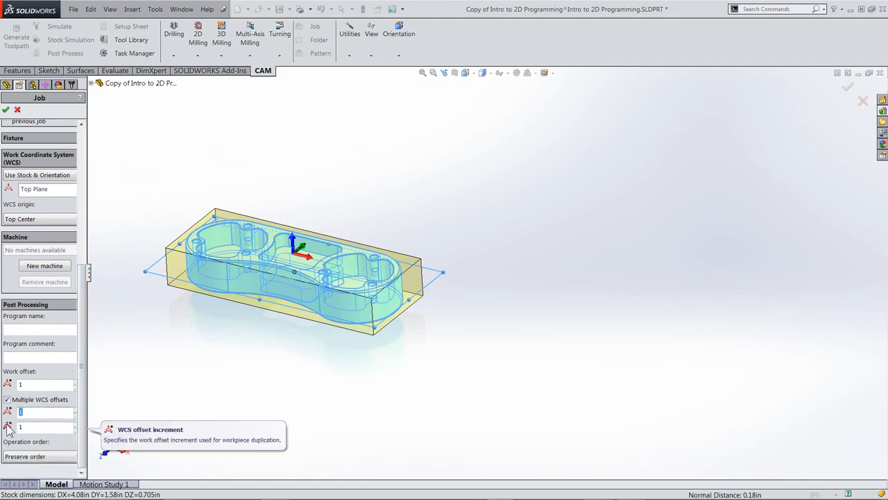
pyautogui.write('3')
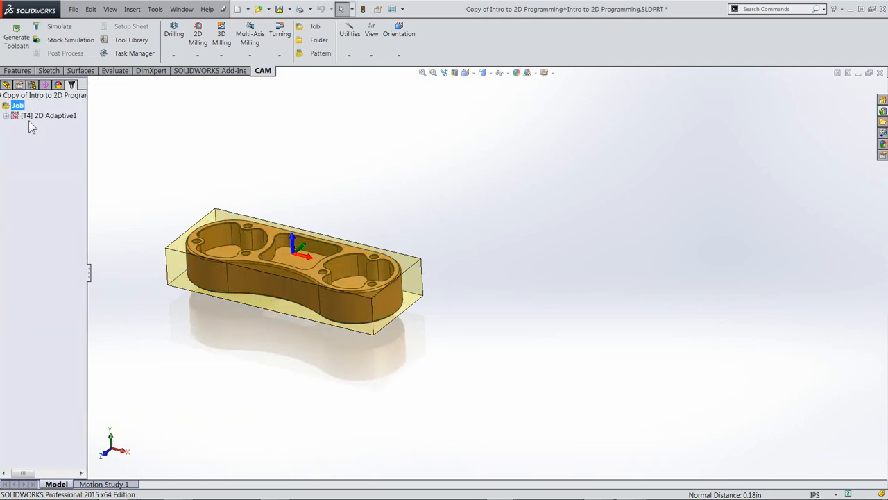
# Regenerate 2D Adaptive1 and set a new output folder for posting the job
pyautogui.rightClick(49, 115)
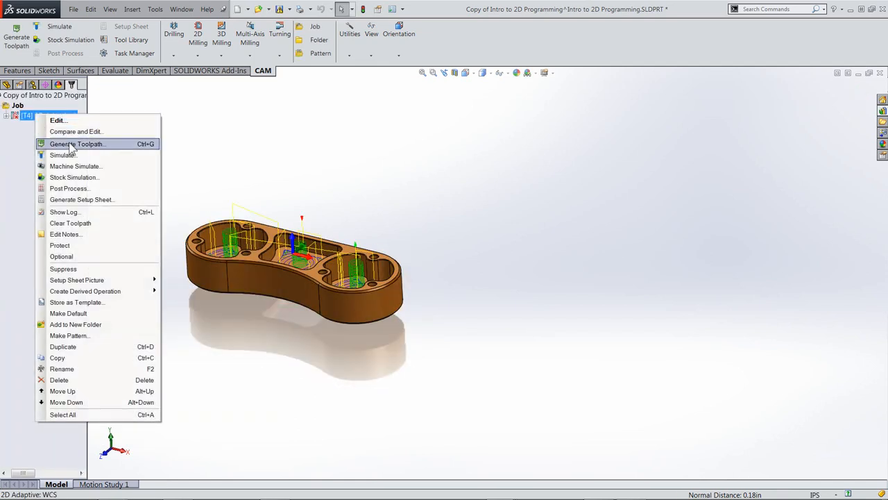
pyautogui.click(76, 144)
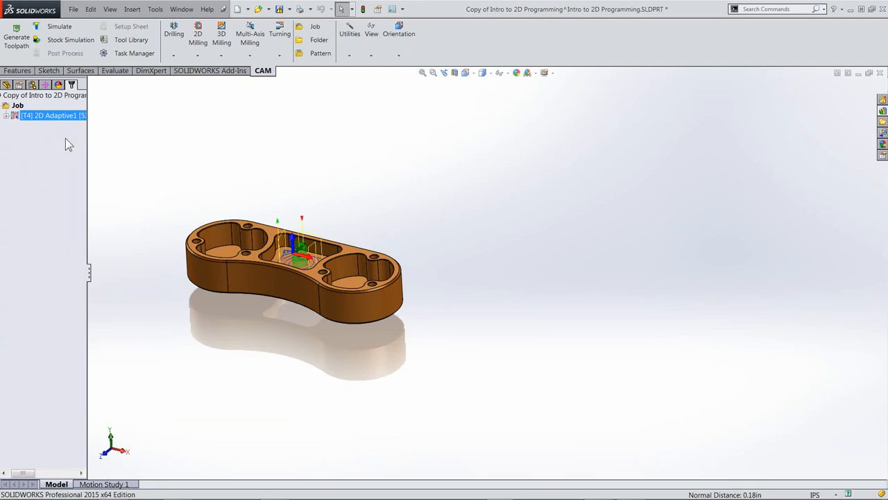
pyautogui.click(17, 105)
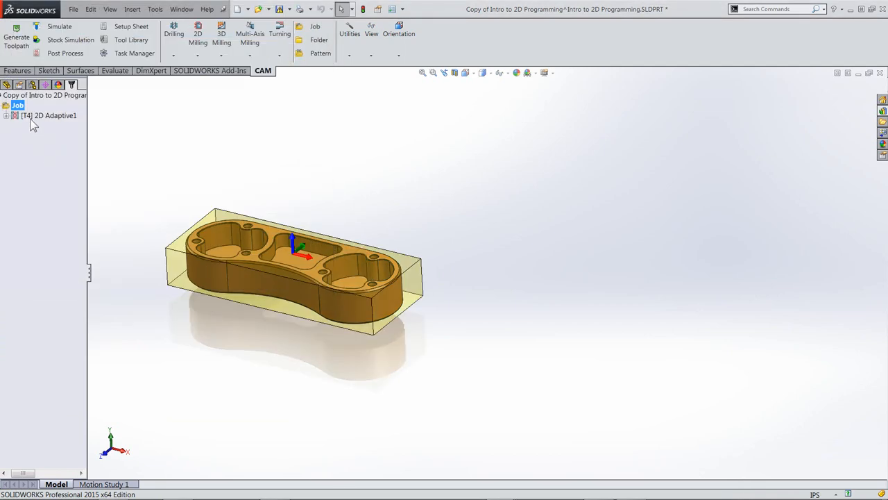
pyautogui.click(72, 54)
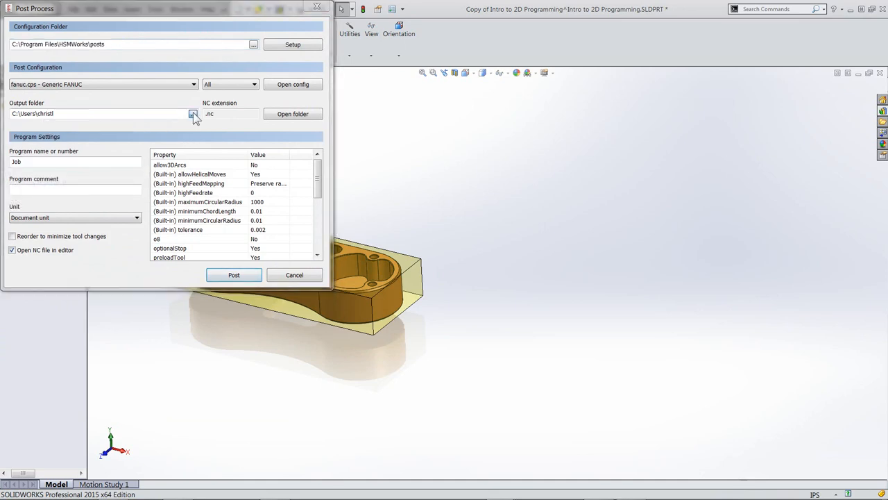
pyautogui.click(193, 113)
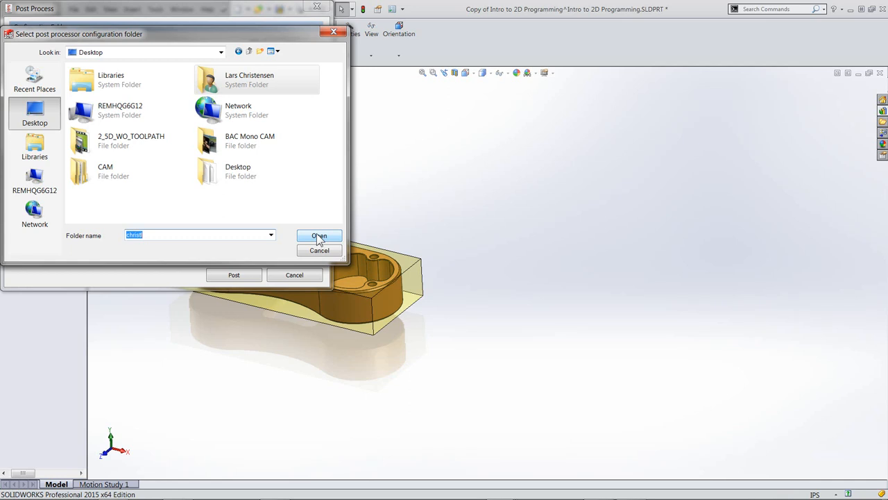
pyautogui.click(320, 235)
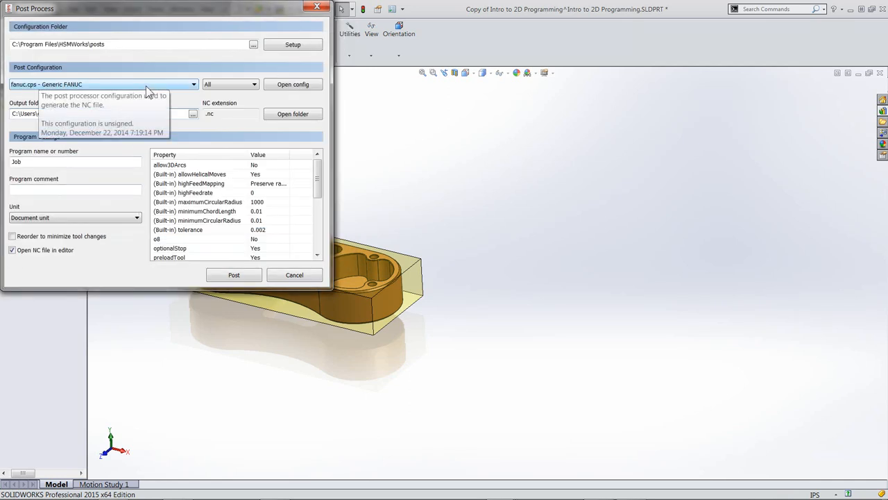
# Post program 7500 as 7500.nc on the Desktop, overwriting the existing file
pyautogui.click(74, 161)
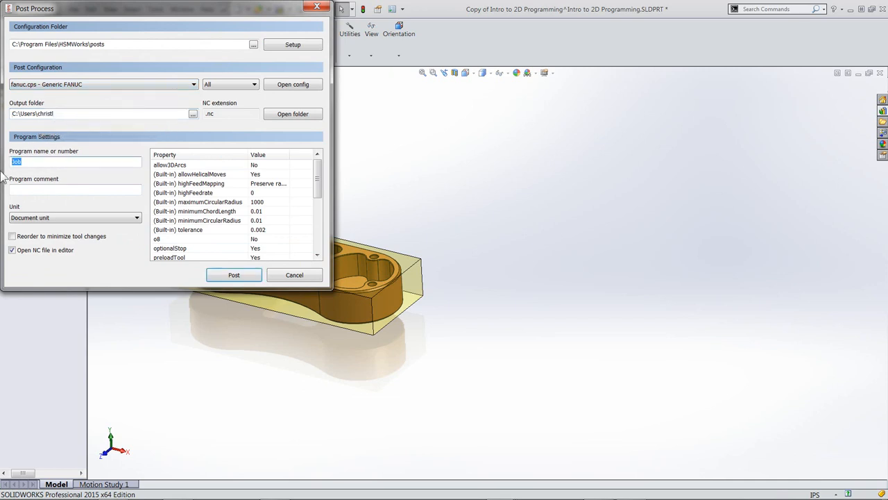
pyautogui.write('7500')
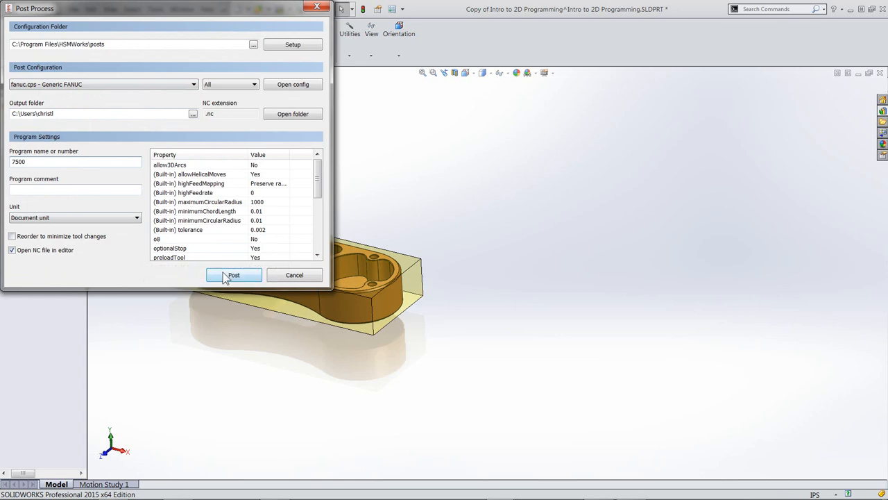
pyautogui.moveTo(226, 277)
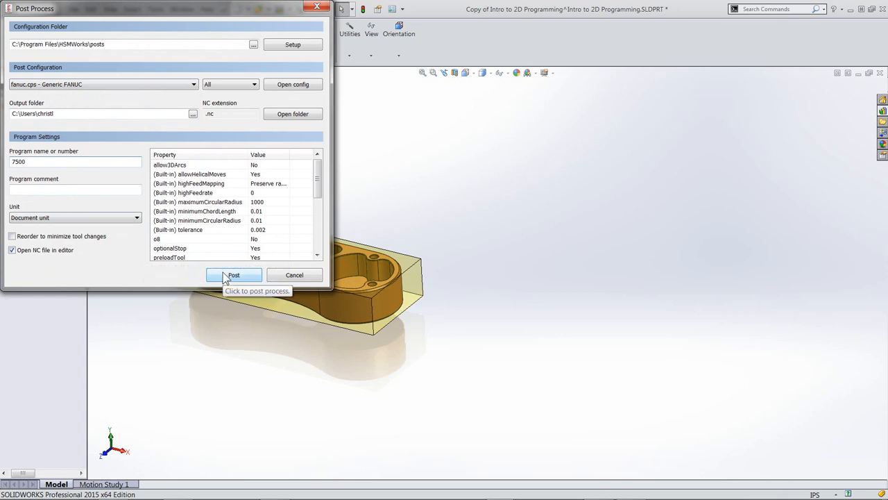
pyautogui.click(234, 275)
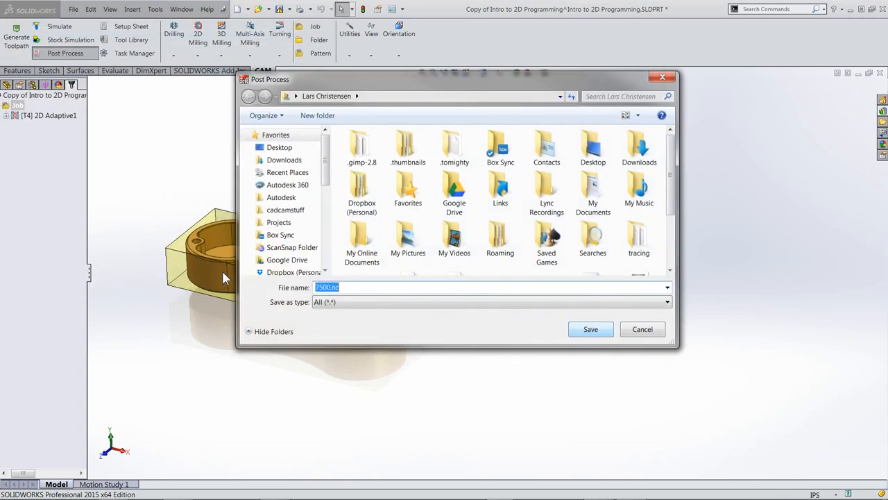
pyautogui.click(280, 147)
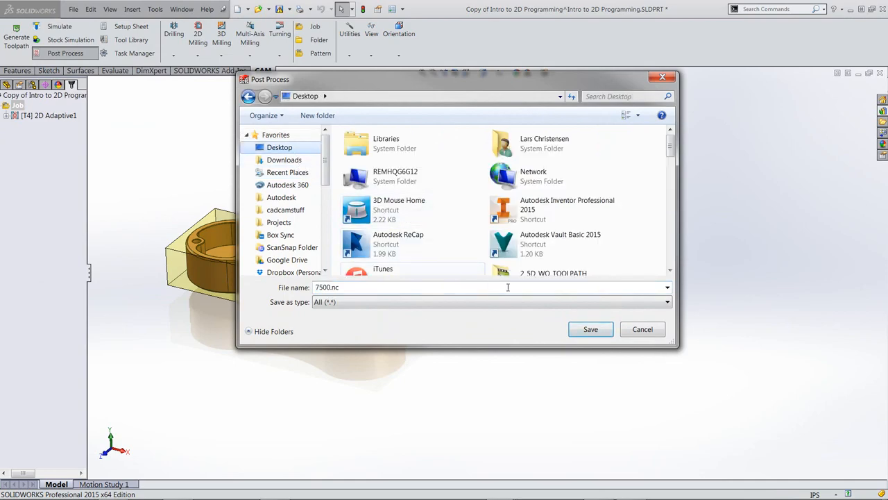
pyautogui.click(590, 329)
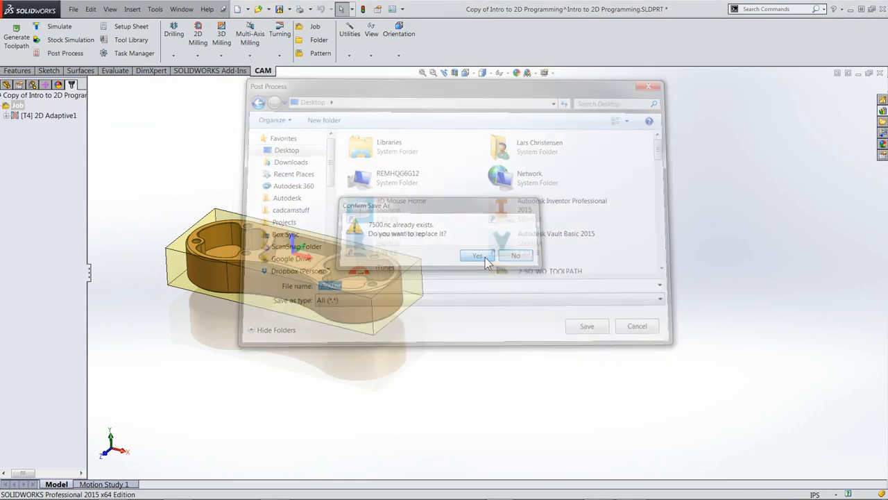
pyautogui.click(477, 256)
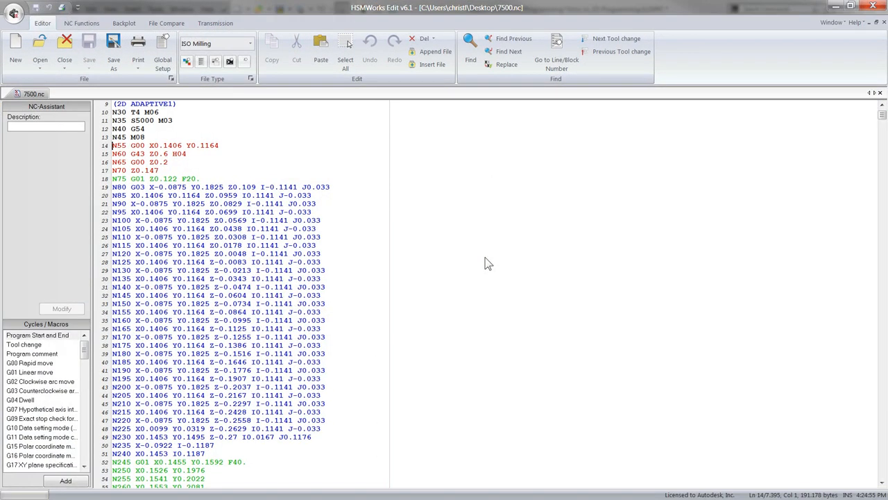
pyautogui.moveTo(465, 135)
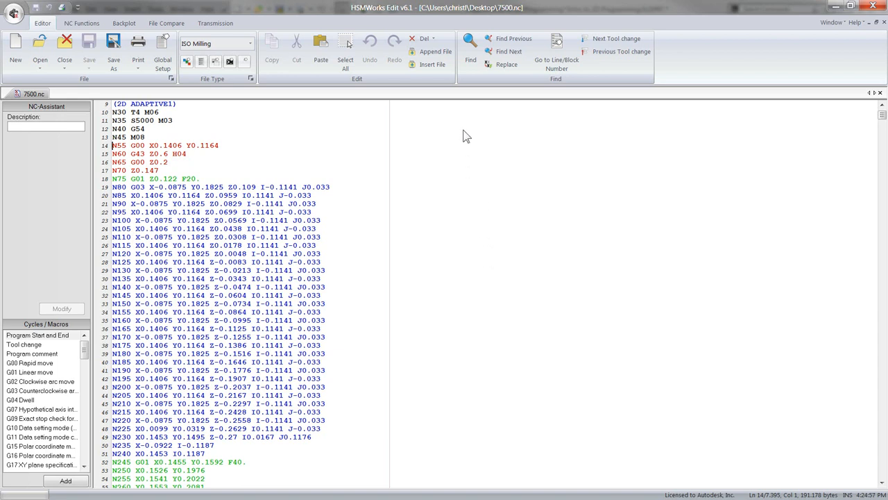
# Search 7500.nc for 'g55', then locate the G55 and G56 work offset blocks
pyautogui.click(468, 57)
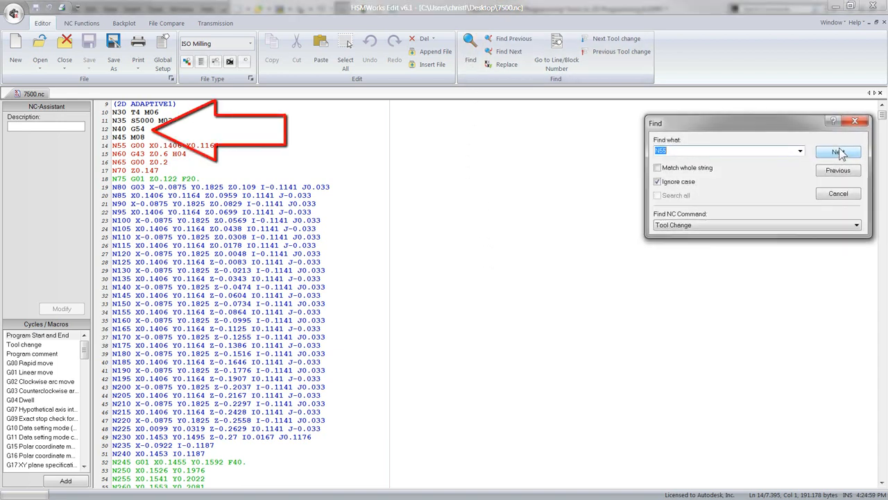
pyautogui.write('g55')
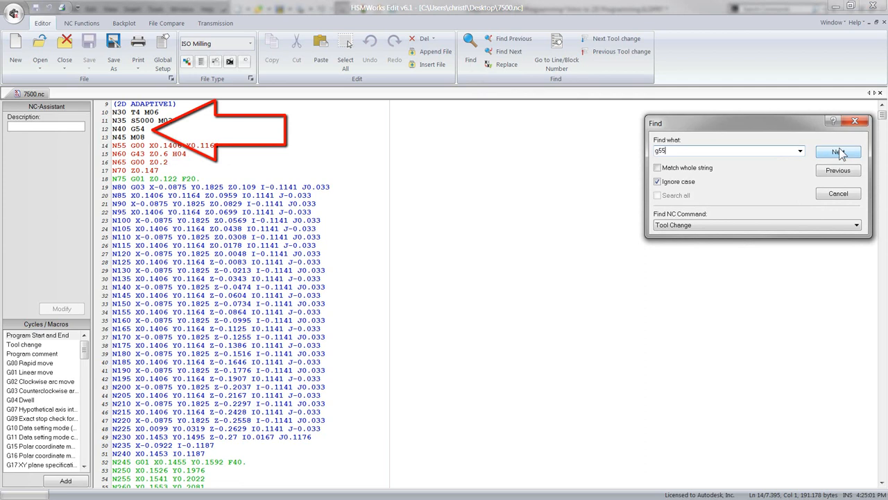
pyautogui.click(837, 152)
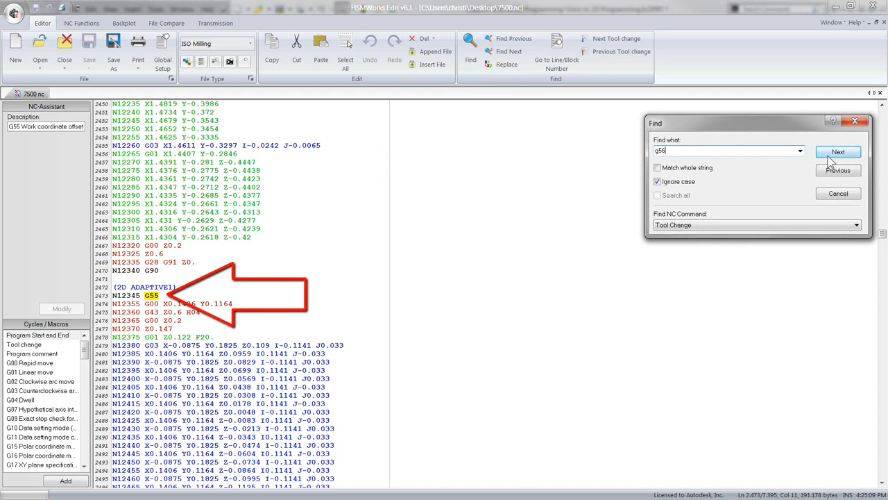
pyautogui.click(838, 151)
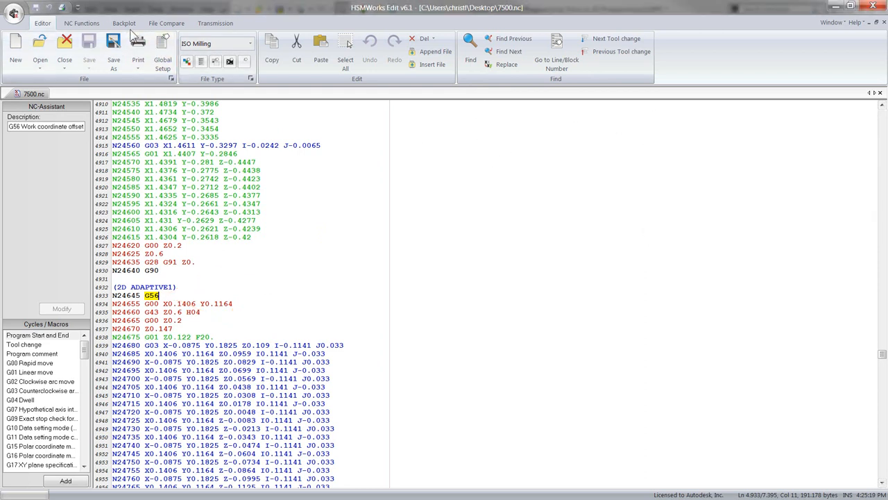
# Backplot 7500.nc to view the adaptive toolpath on all three parts
pyautogui.click(113, 23)
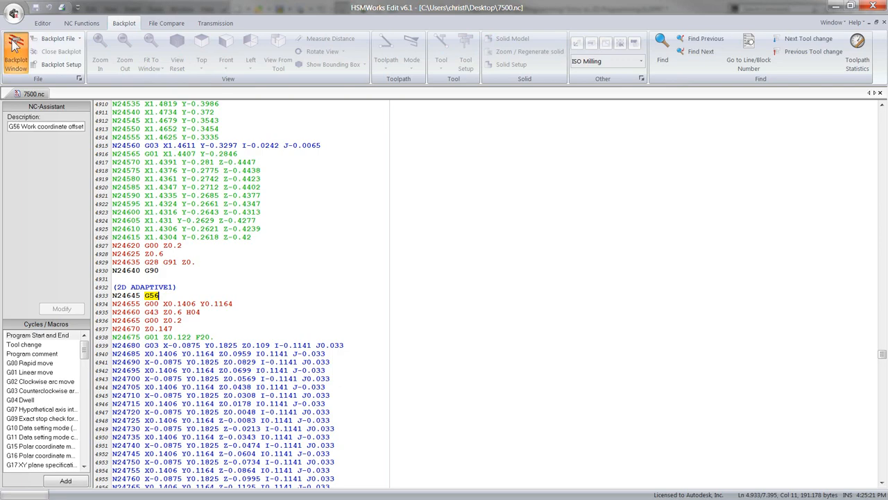
pyautogui.click(15, 52)
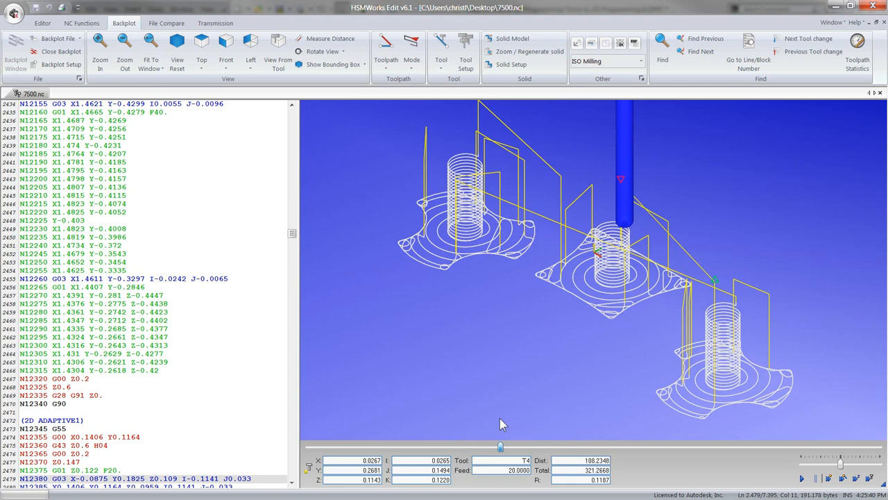
pyautogui.moveTo(175, 451)
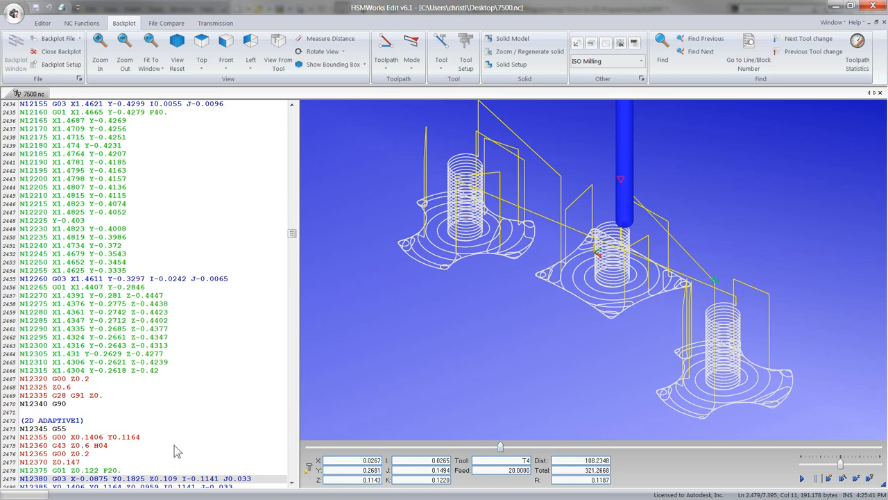